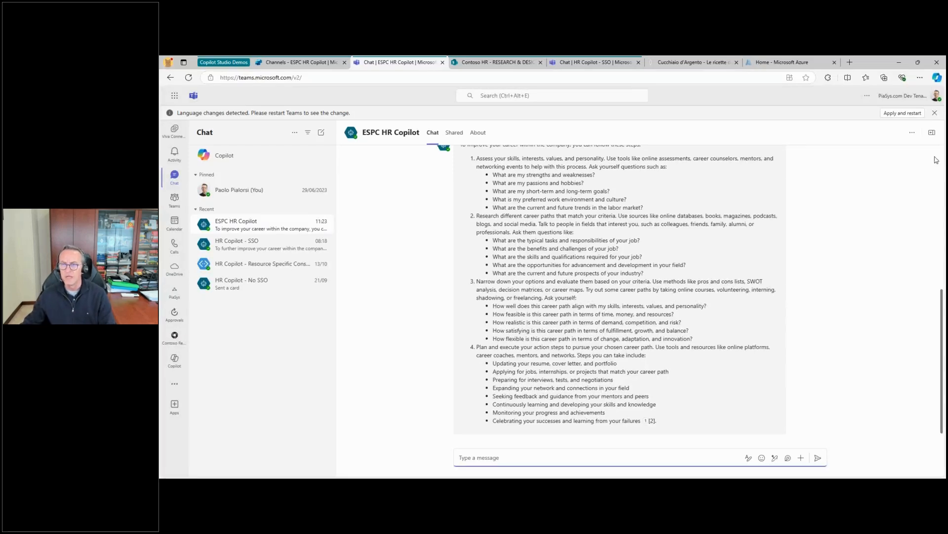
# - Return from the Teams chat to the Copilot Studio Channels page
pyautogui.click(299, 61)
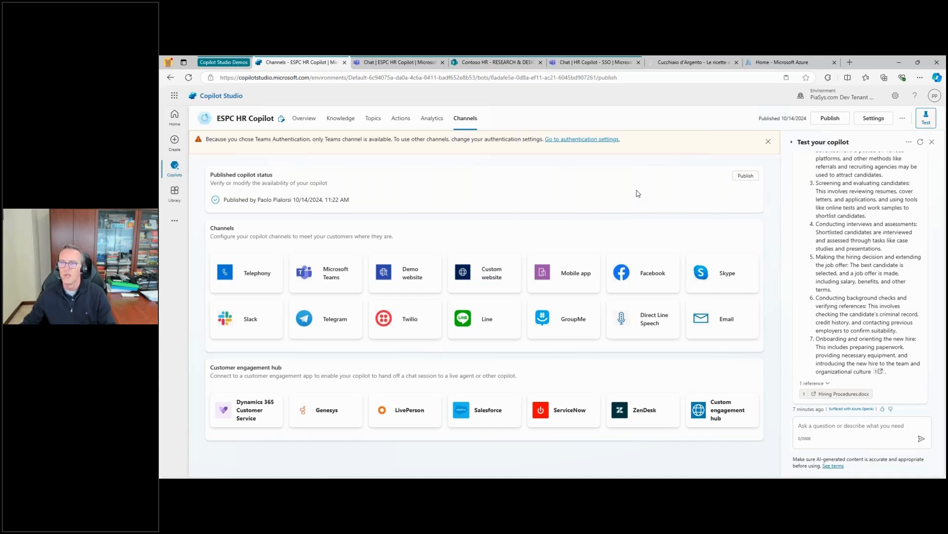
# - Reach the ESPC HR Copilot's Authentication settings via Overview, Settings and Security
pyautogui.click(305, 118)
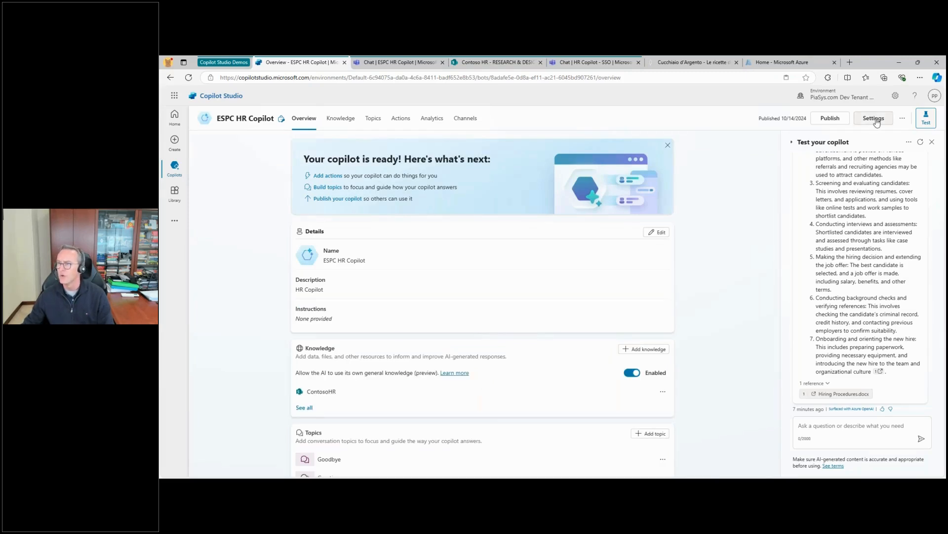
pyautogui.click(873, 118)
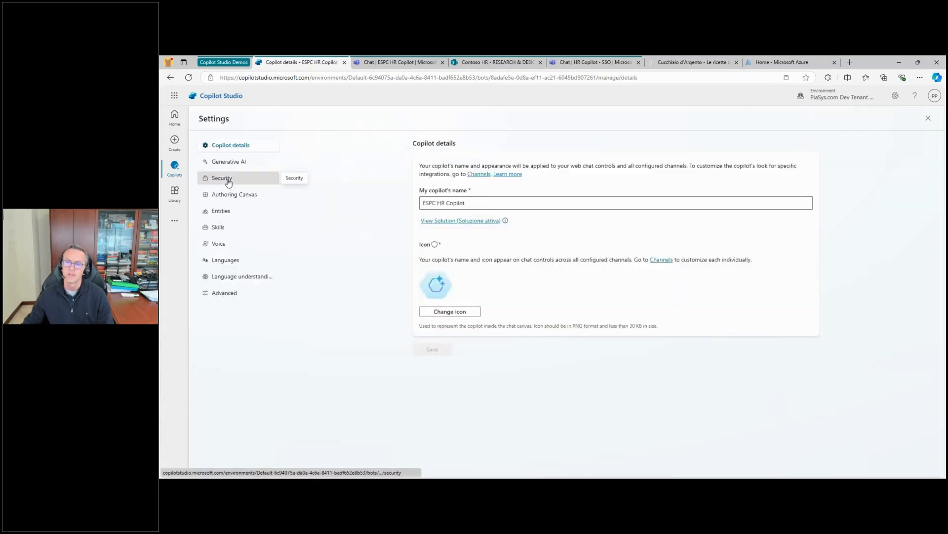
pyautogui.click(222, 178)
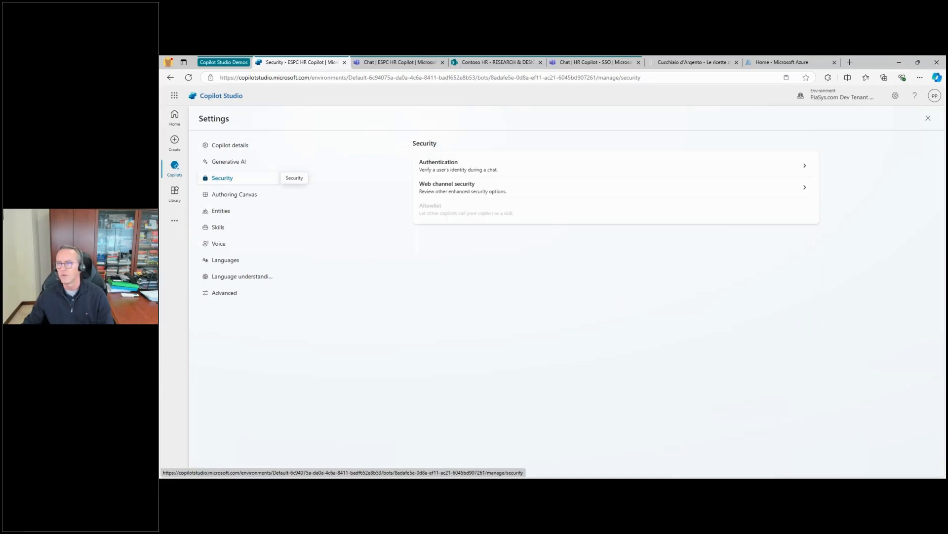
pyautogui.moveTo(448, 170)
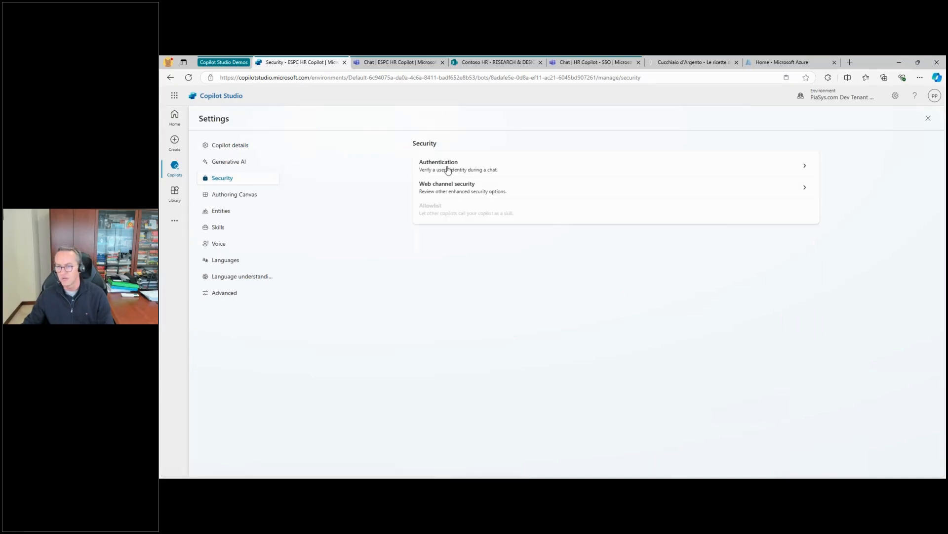
pyautogui.click(446, 166)
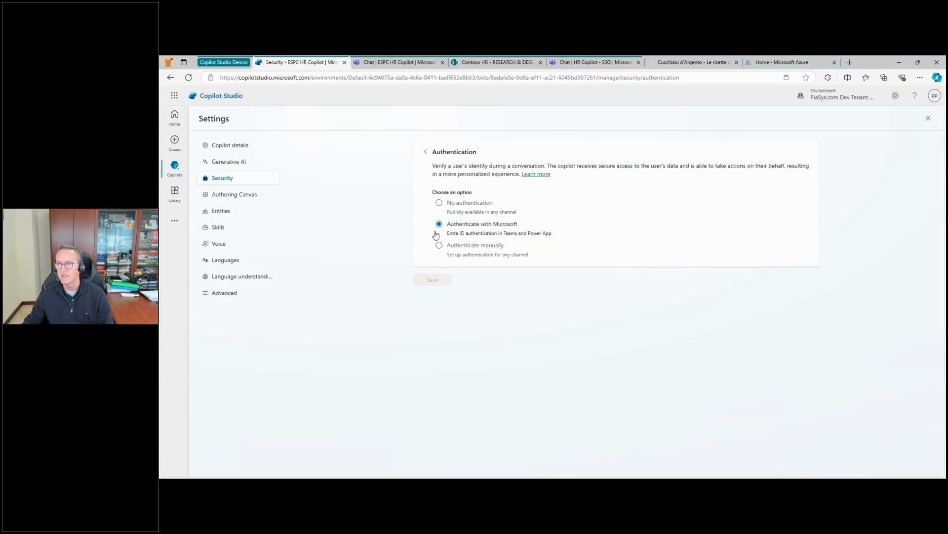
pyautogui.moveTo(461, 235)
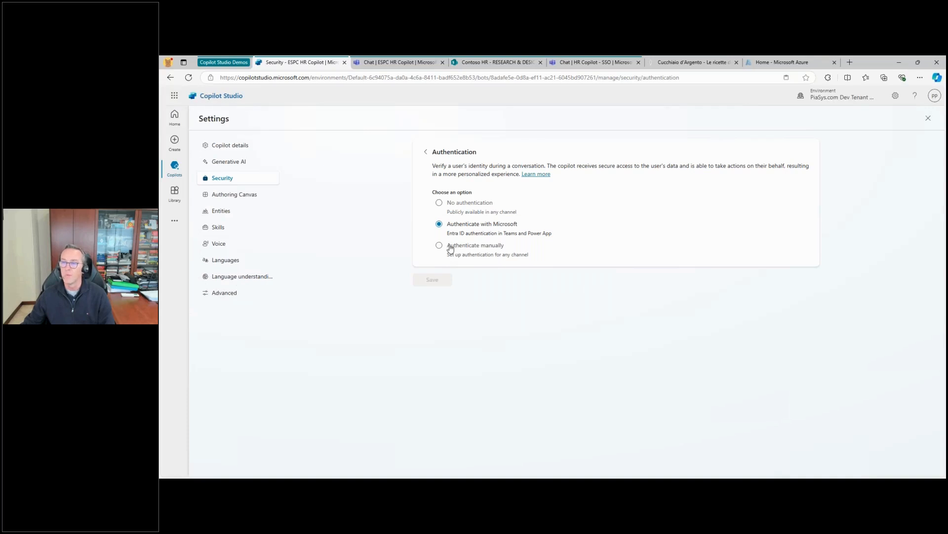
# - Choose Authenticate manually, copy the redirect URL, and move to the Azure portal
pyautogui.click(436, 245)
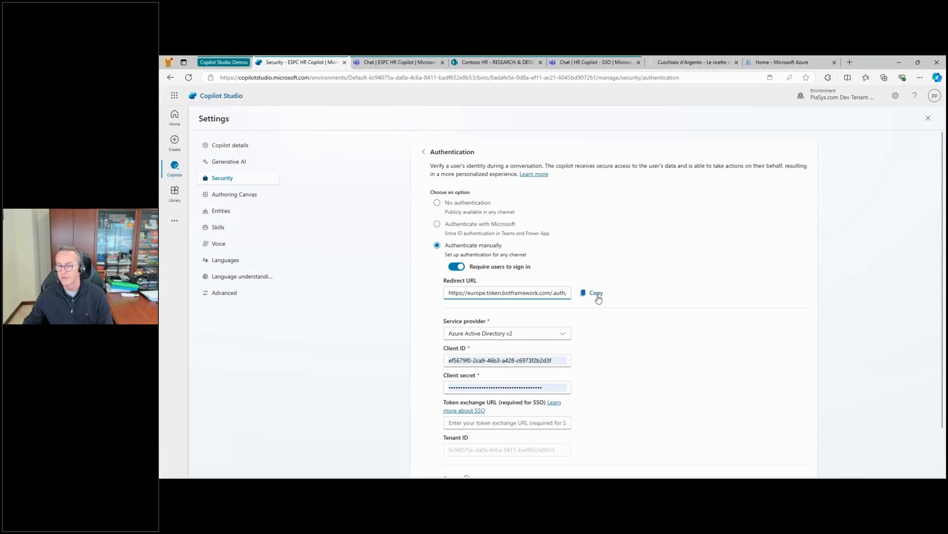
pyautogui.click(592, 293)
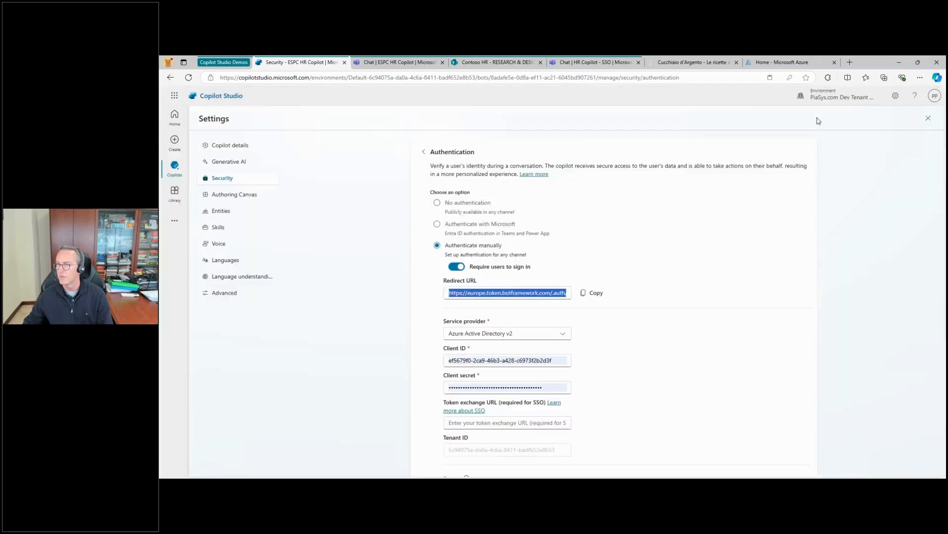
pyautogui.click(784, 61)
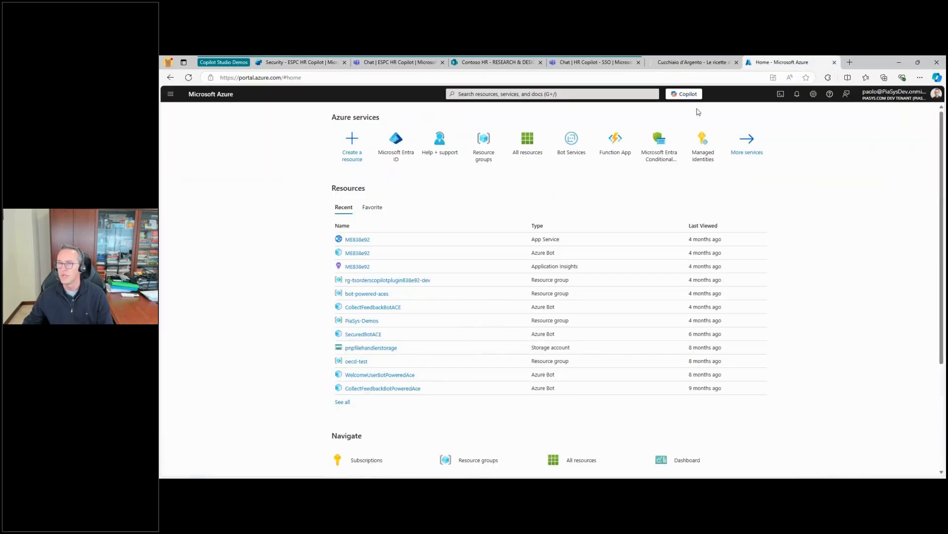
# - Start a new app registration from Microsoft Entra ID App registrations
pyautogui.click(396, 140)
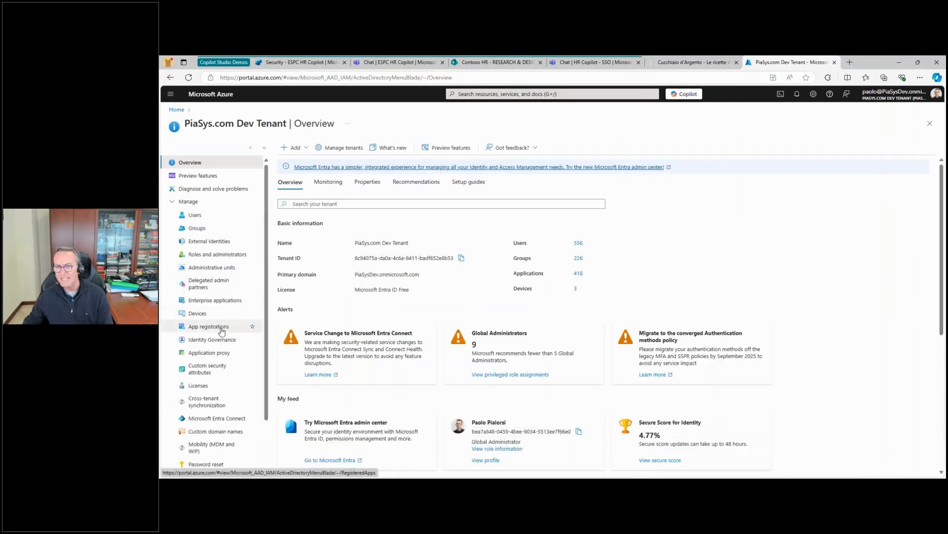
pyautogui.click(208, 326)
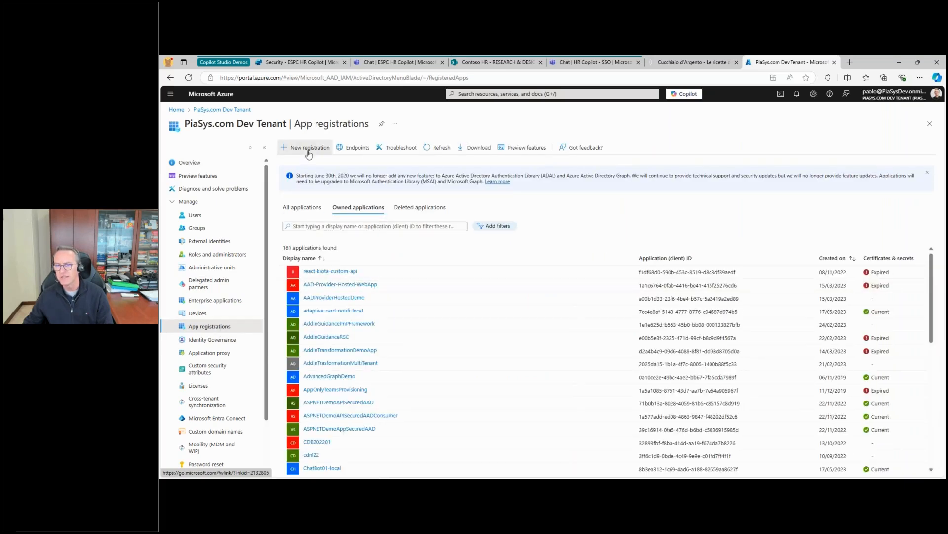
pyautogui.click(309, 147)
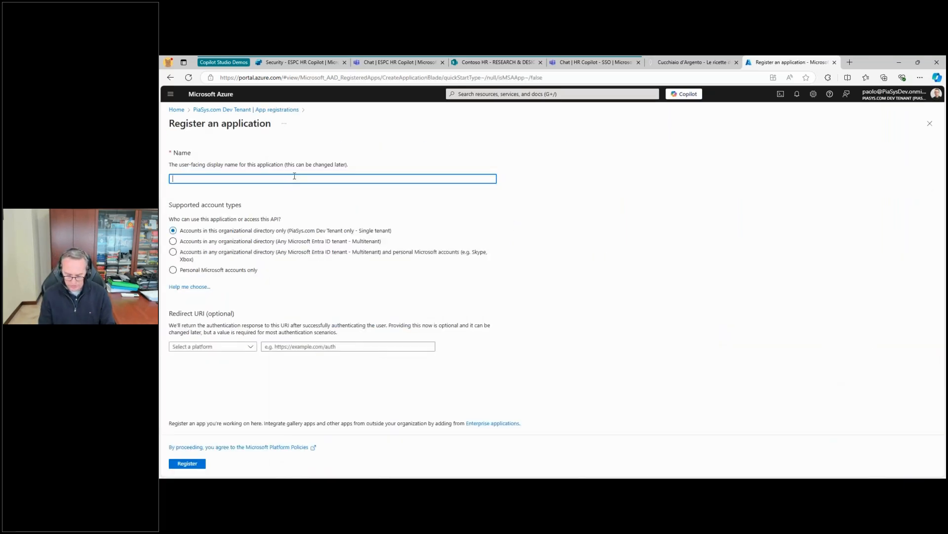
# - Register a single-tenant application named 'ESPC HR Copilot - Reader'
pyautogui.write('ESPC HR Copilot - R')
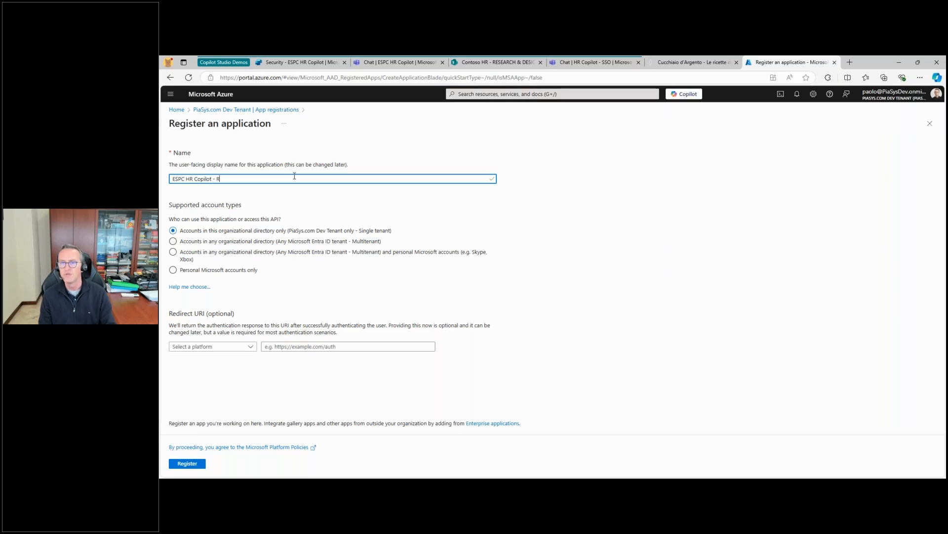
pyautogui.write('eader')
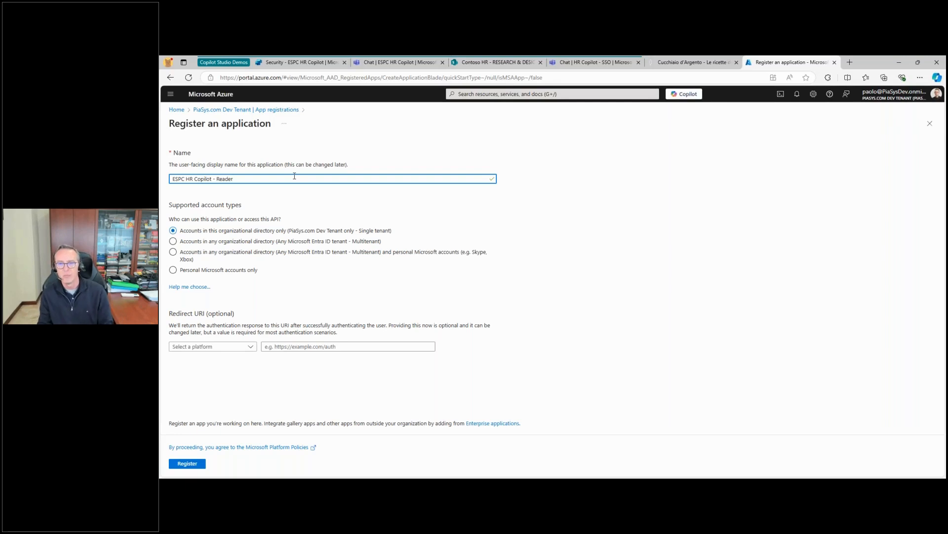
pyautogui.doubleClick(189, 177)
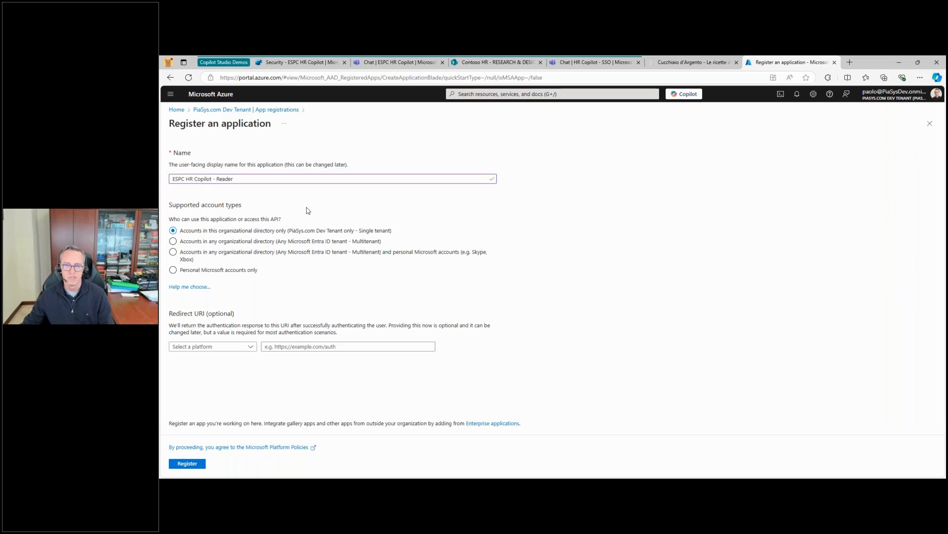
pyautogui.moveTo(240, 235)
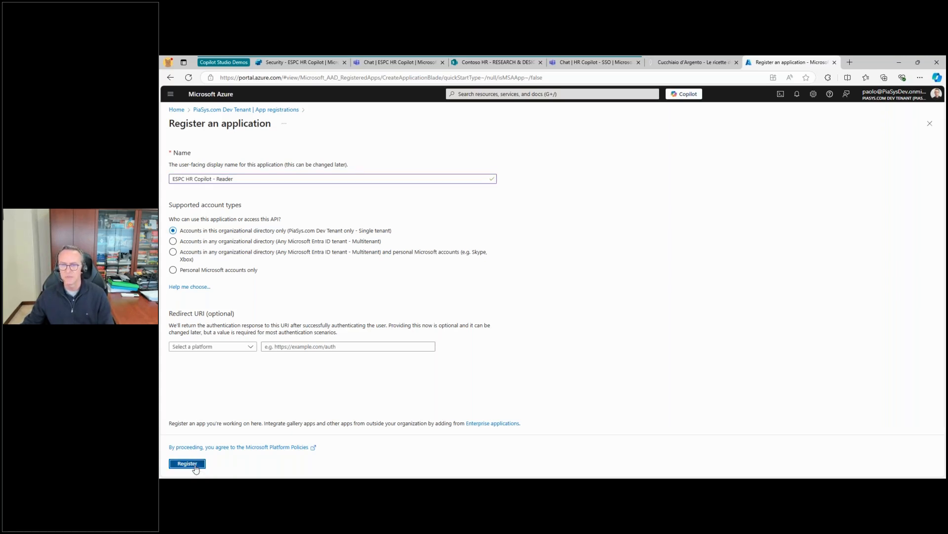
pyautogui.click(188, 463)
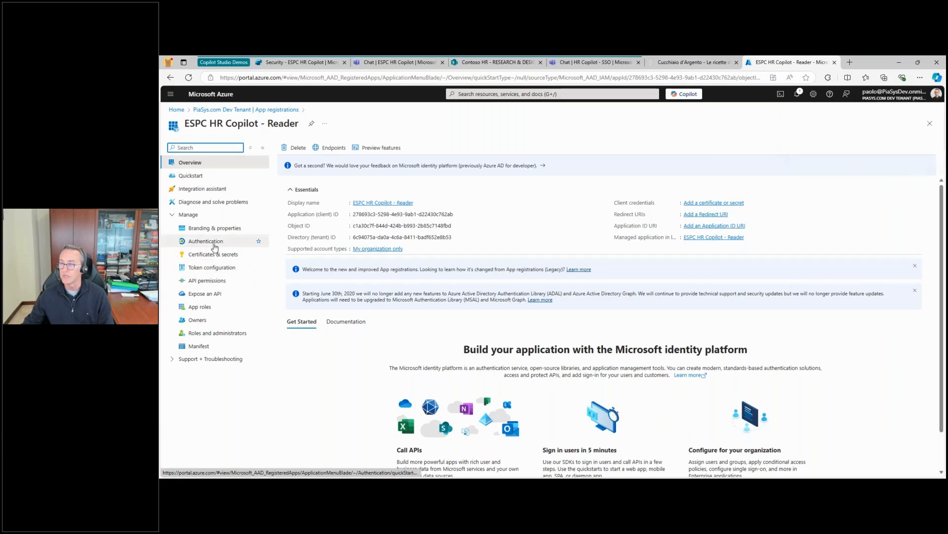
pyautogui.click(204, 241)
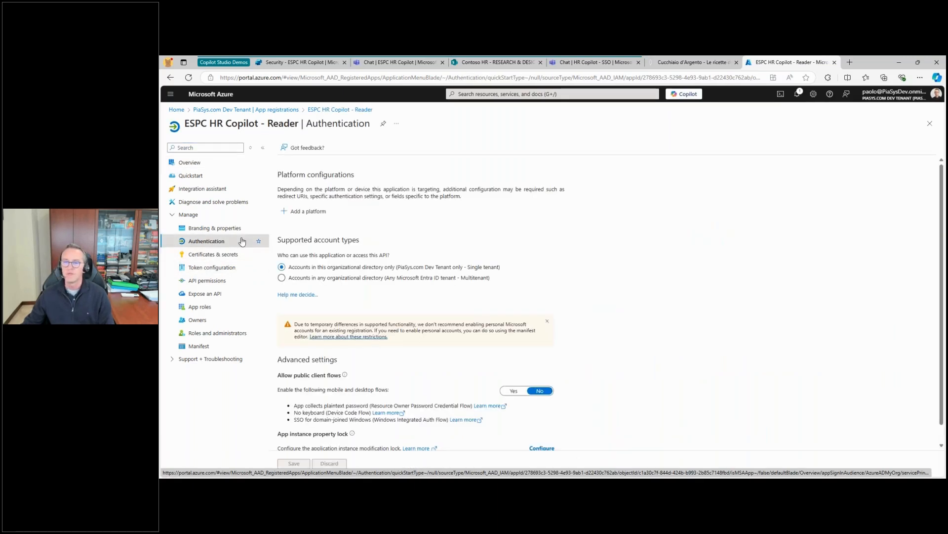
pyautogui.click(307, 210)
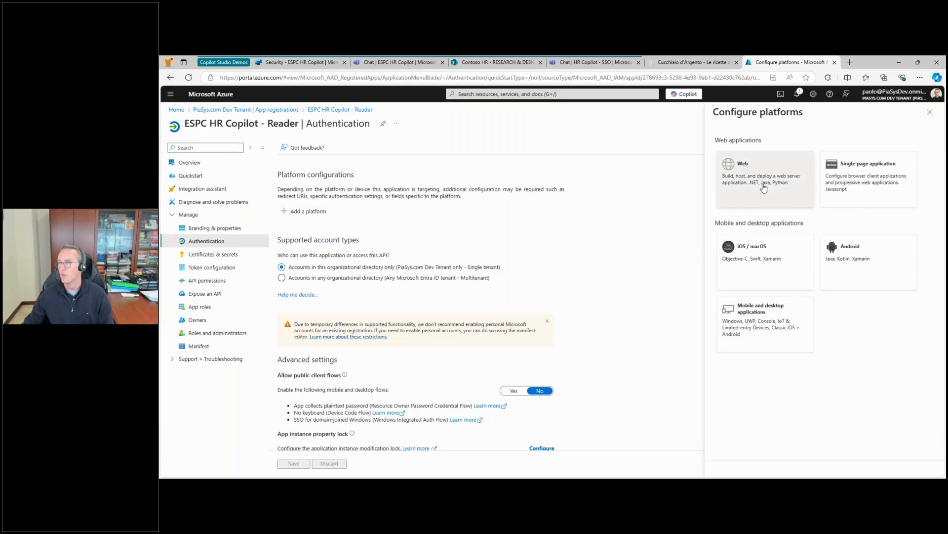
pyautogui.click(765, 179)
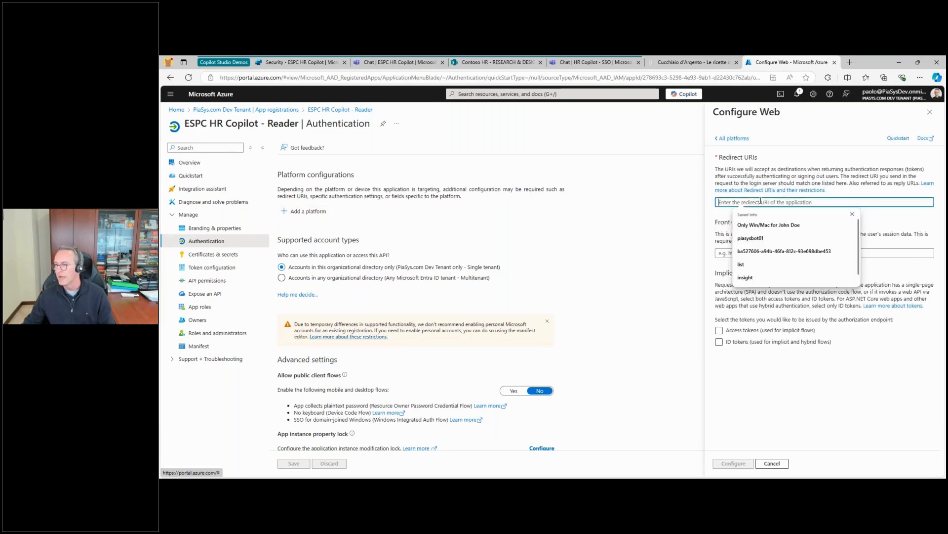
pyautogui.write('https://europe.token.botframework.com/.auth/web/redirect')
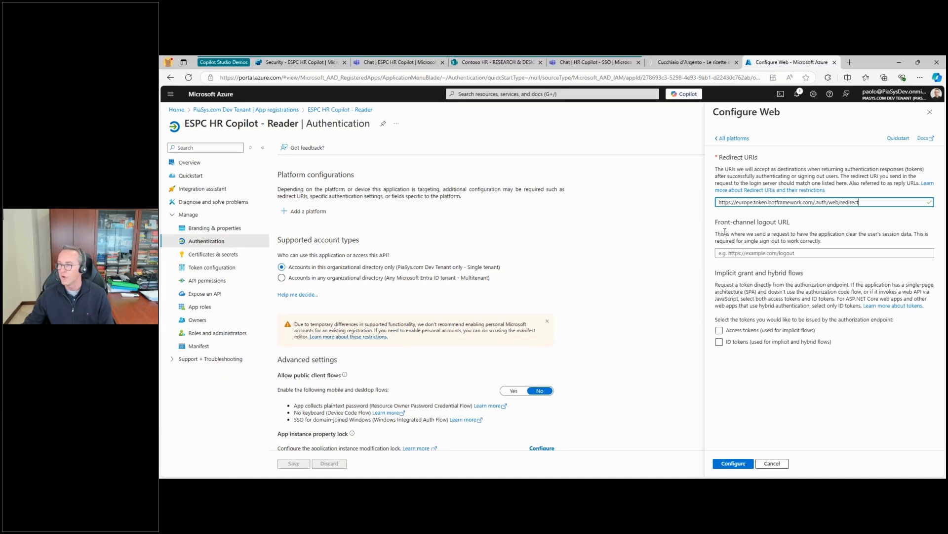
# - Enable access and ID tokens for implicit flows, save, and return to the app overview
pyautogui.click(720, 341)
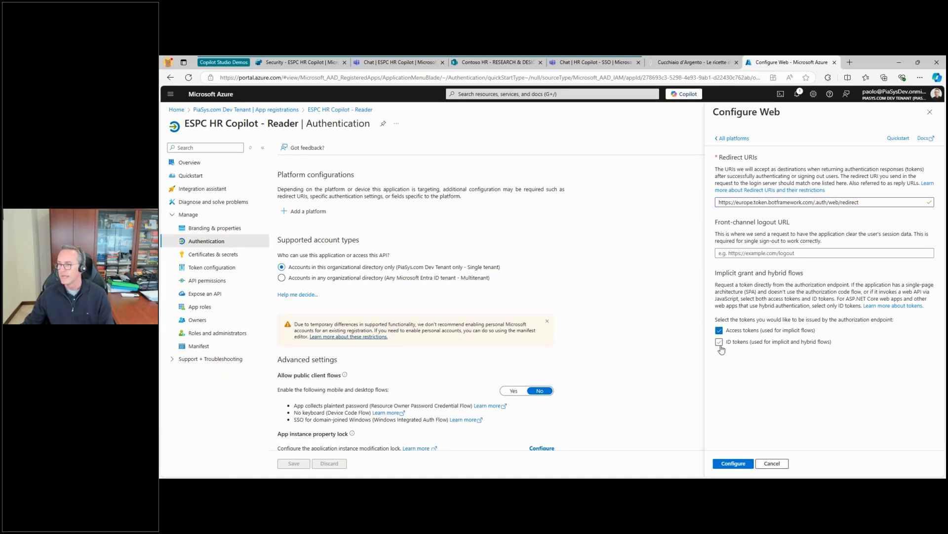
pyautogui.click(719, 341)
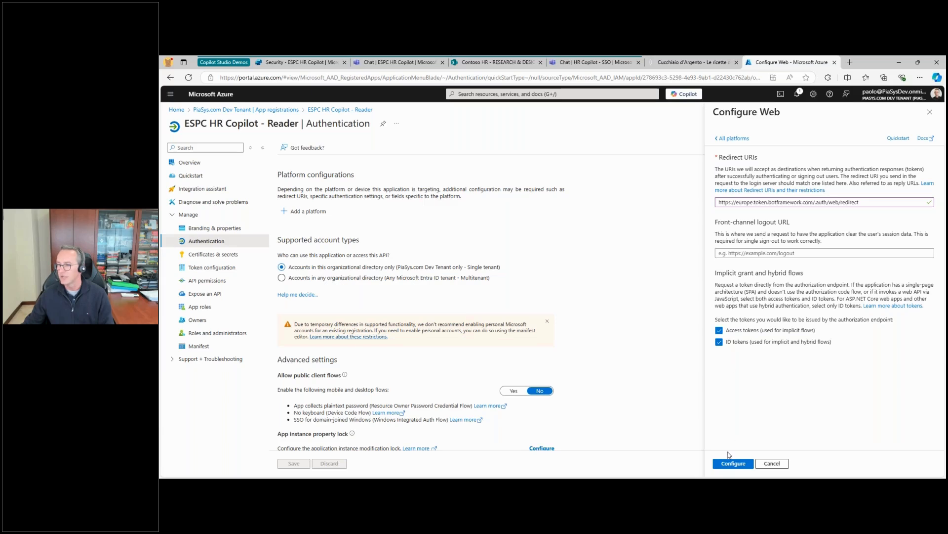
pyautogui.click(733, 463)
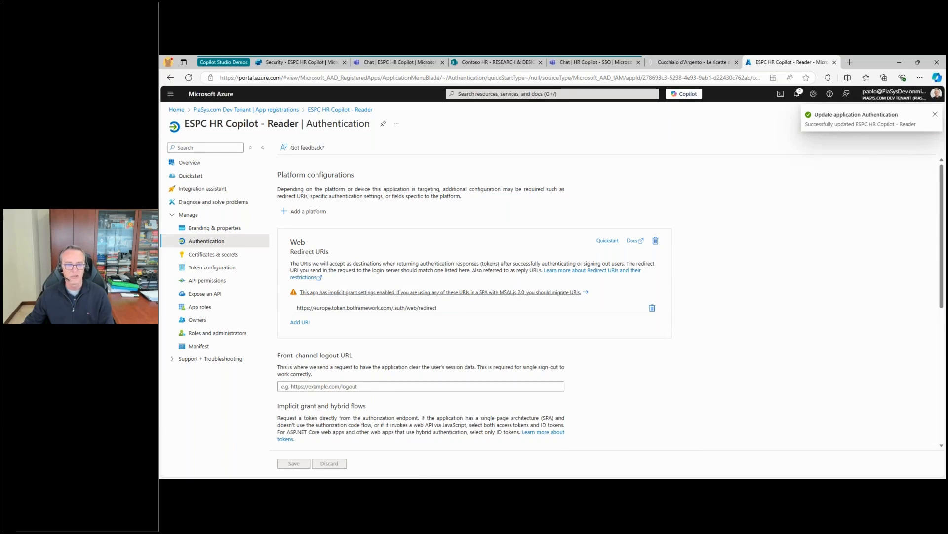
pyautogui.click(933, 115)
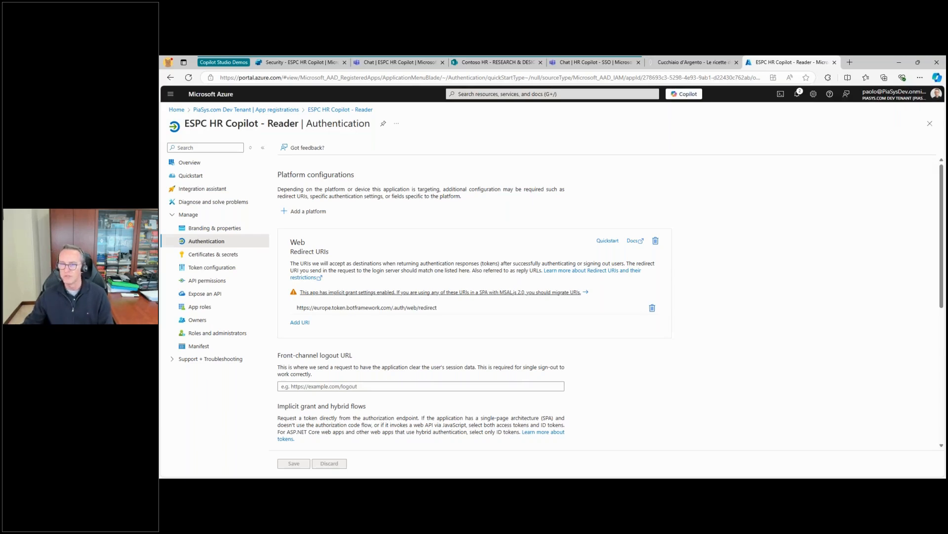
pyautogui.click(347, 309)
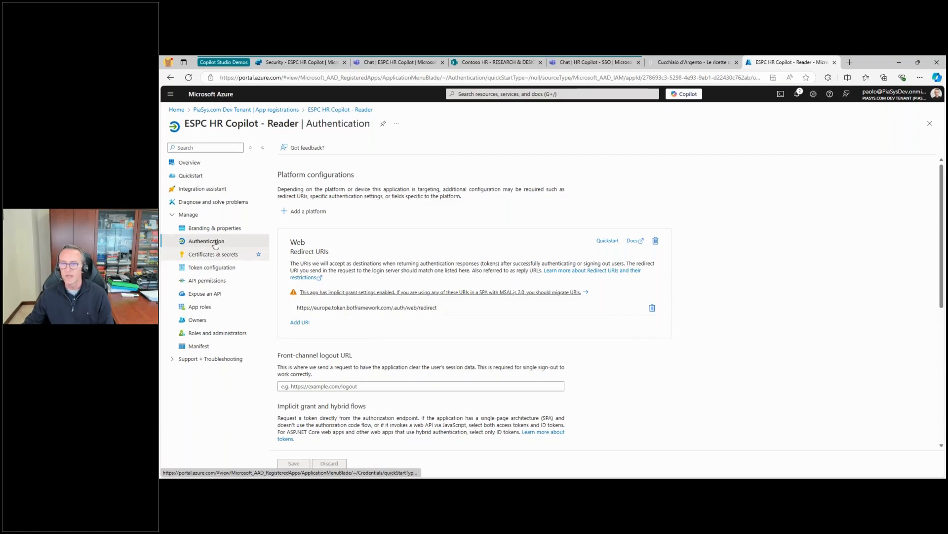
pyautogui.click(189, 162)
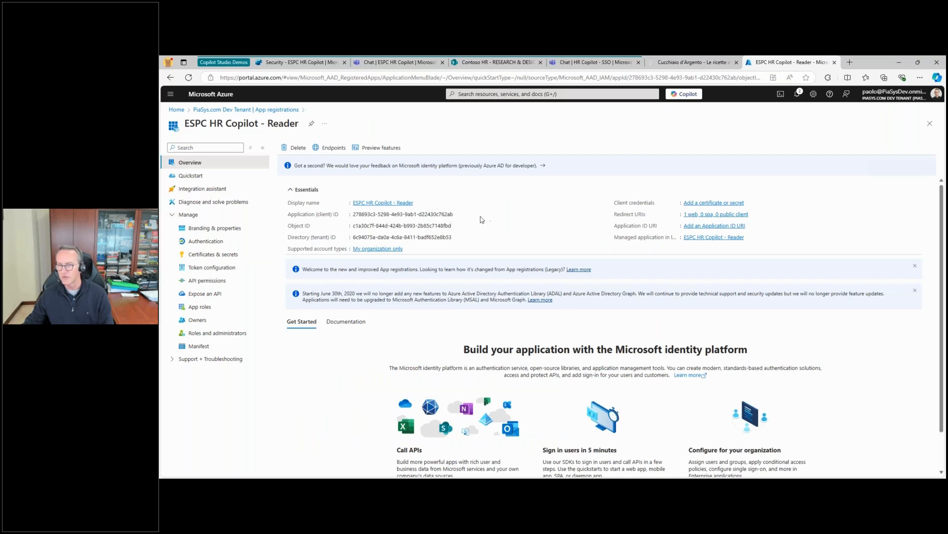
# - Copy the Application (client) ID and go to Certificates & secrets
pyautogui.click(458, 213)
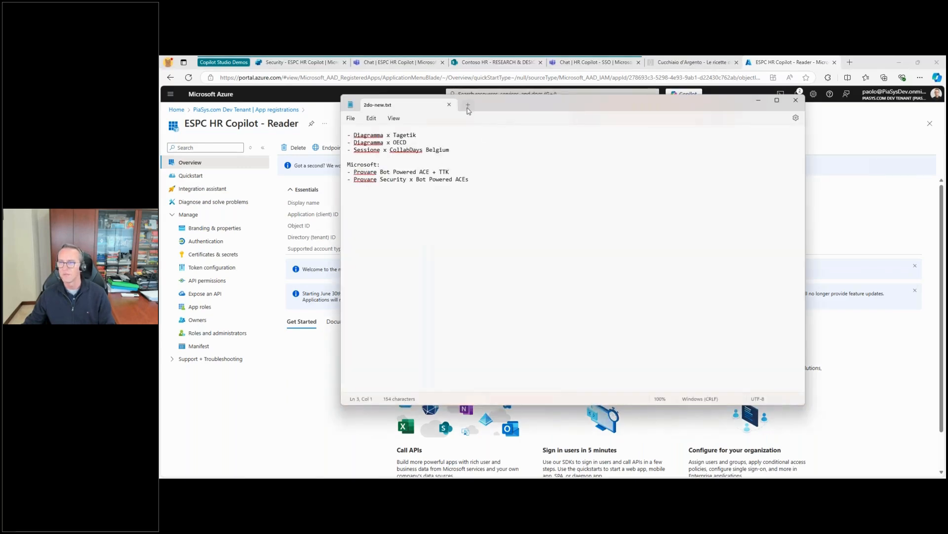
pyautogui.click(468, 105)
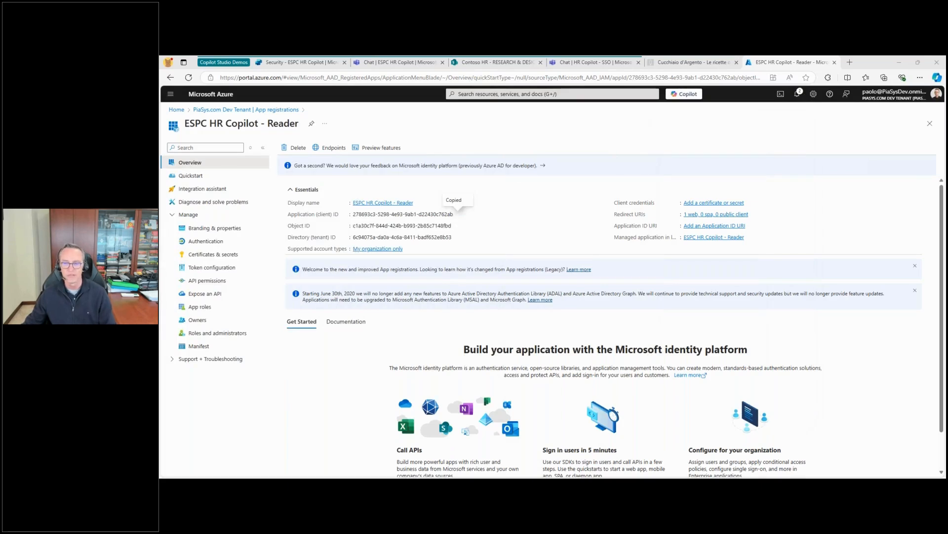
pyautogui.moveTo(377, 248)
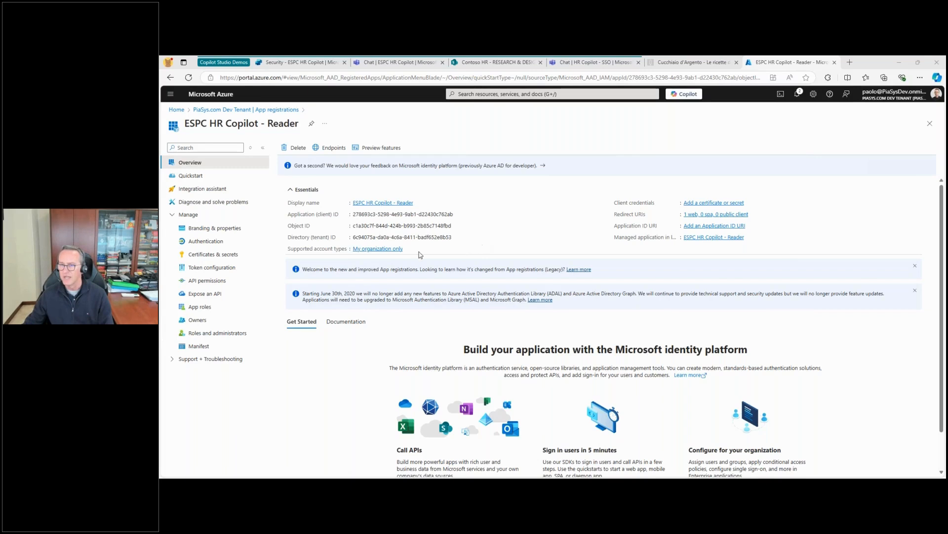
pyautogui.click(214, 254)
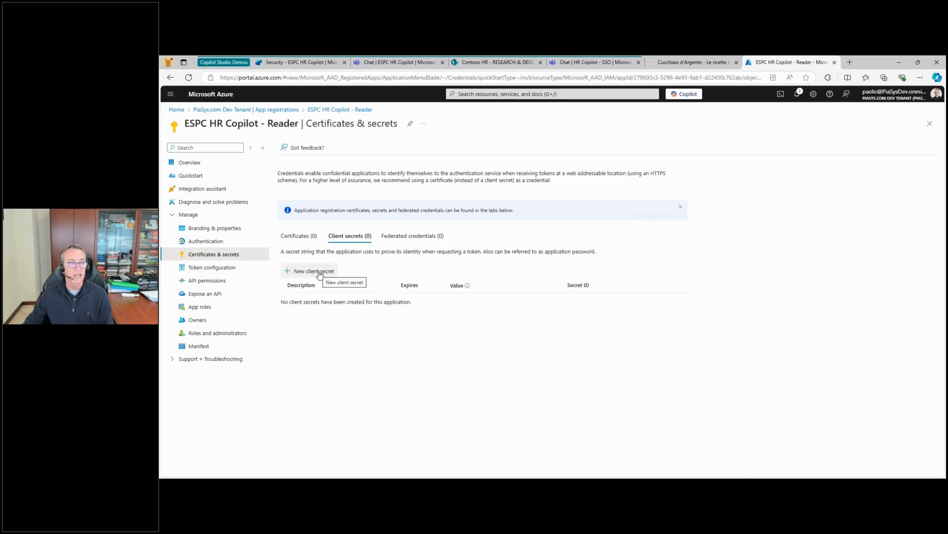
# - Create a client secret named Client Secret expiring in 90 days
pyautogui.click(314, 270)
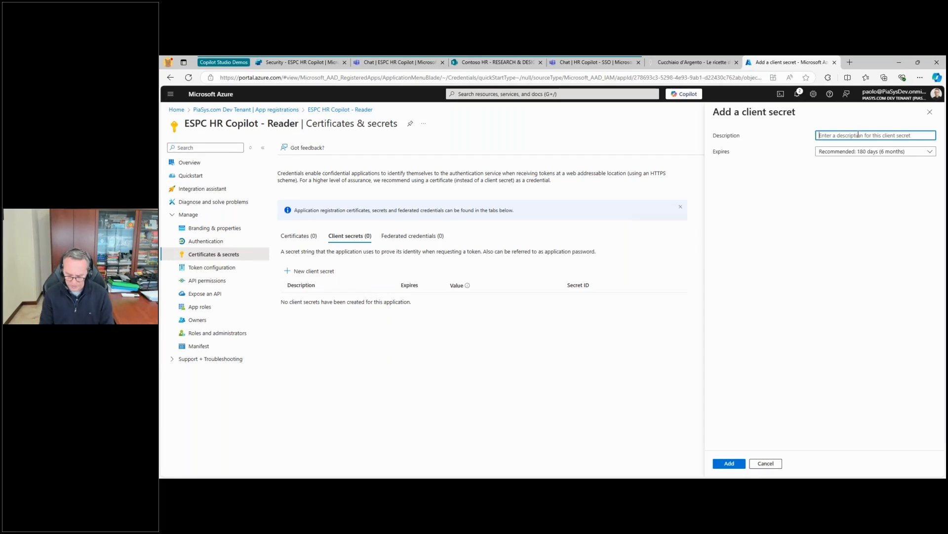
pyautogui.write('Client Secret')
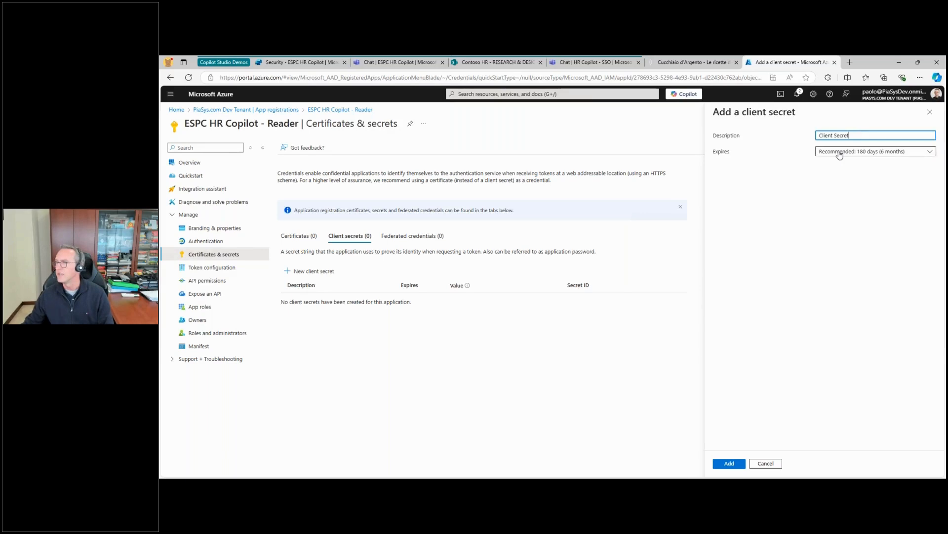
pyautogui.click(875, 151)
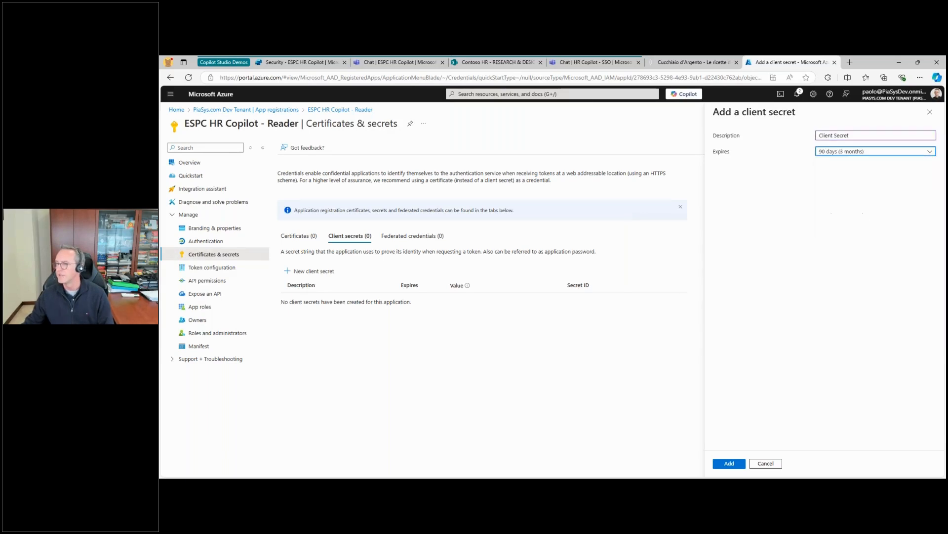
pyautogui.click(729, 462)
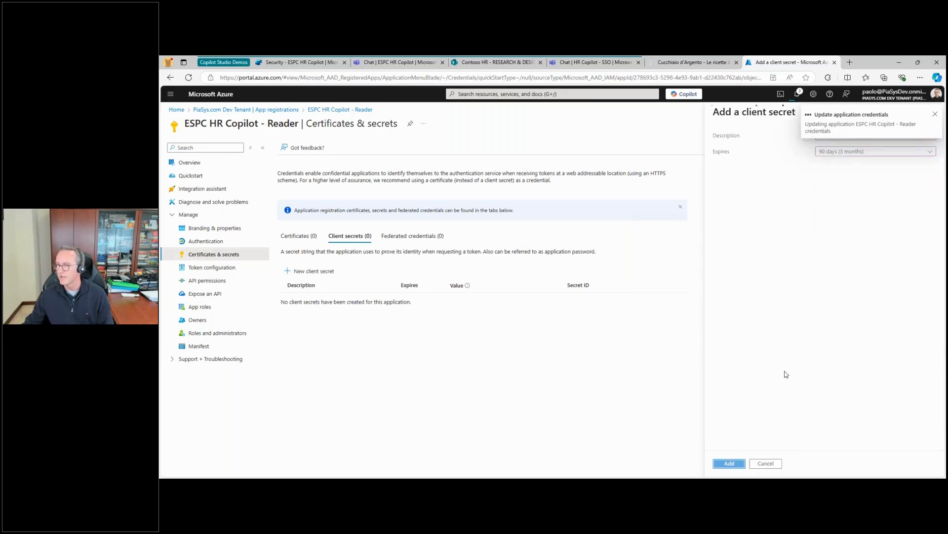
pyautogui.click(729, 462)
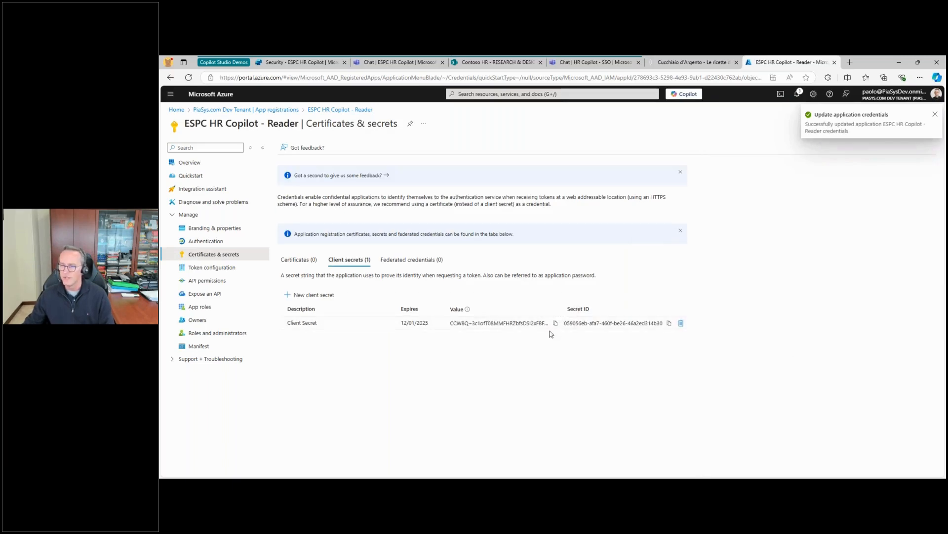
pyautogui.moveTo(555, 325)
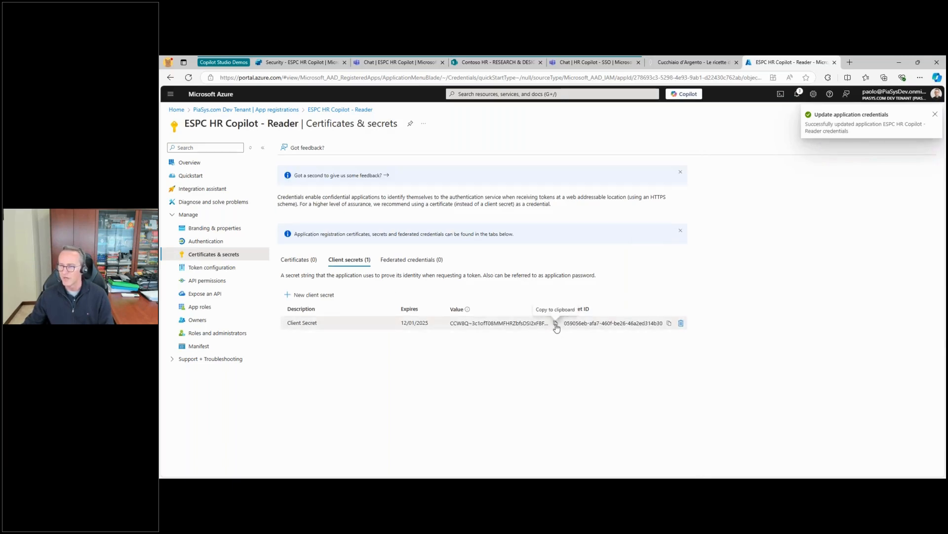
# - Copy the new secret's value and go to API permissions
pyautogui.click(555, 322)
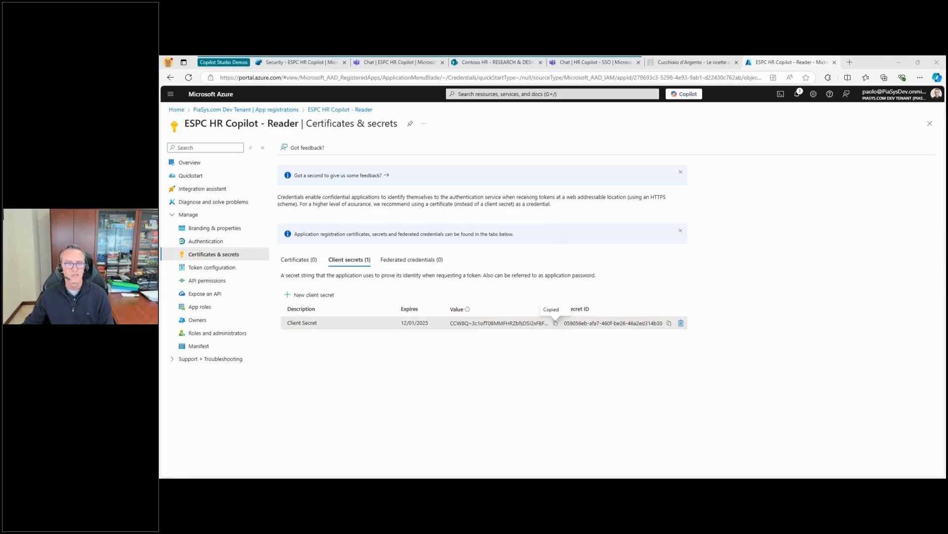
pyautogui.moveTo(206, 281)
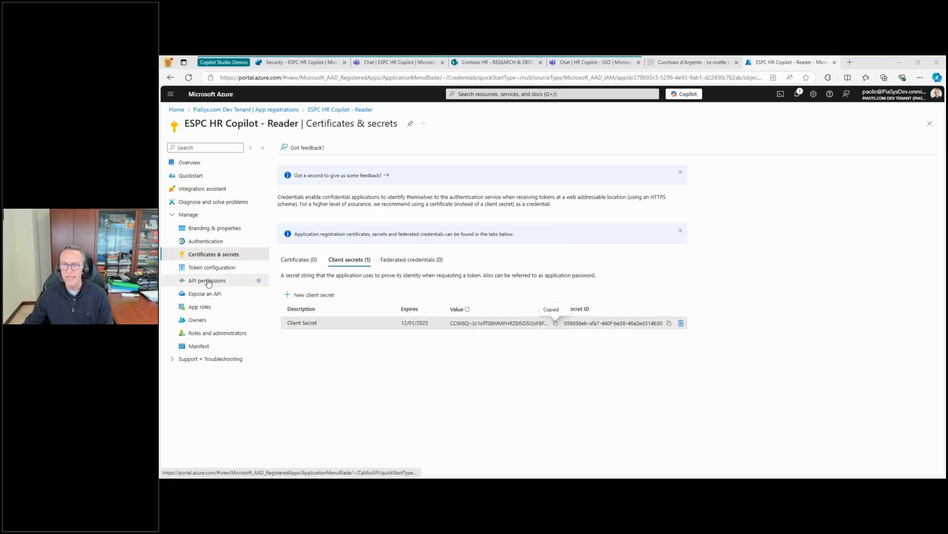
pyautogui.click(208, 280)
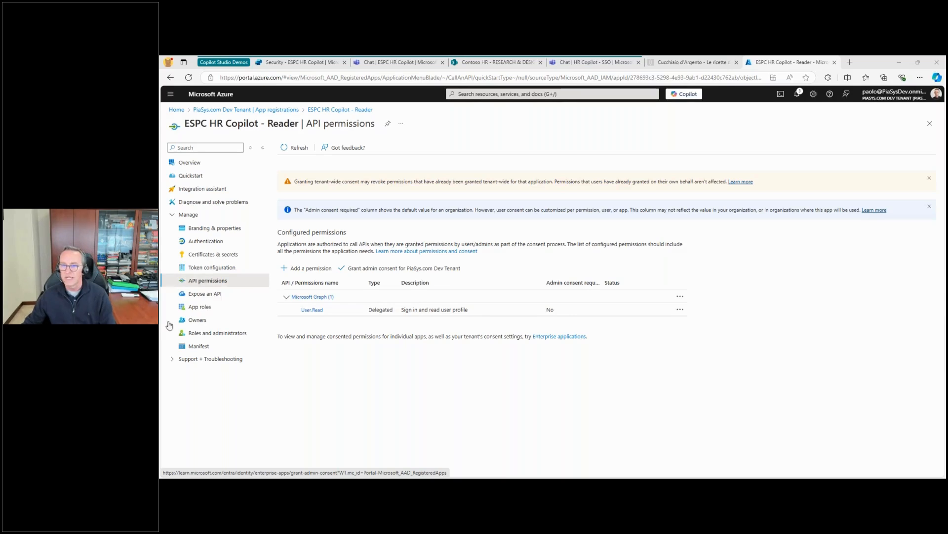
# - Begin adding Microsoft Graph delegated permissions
pyautogui.click(311, 267)
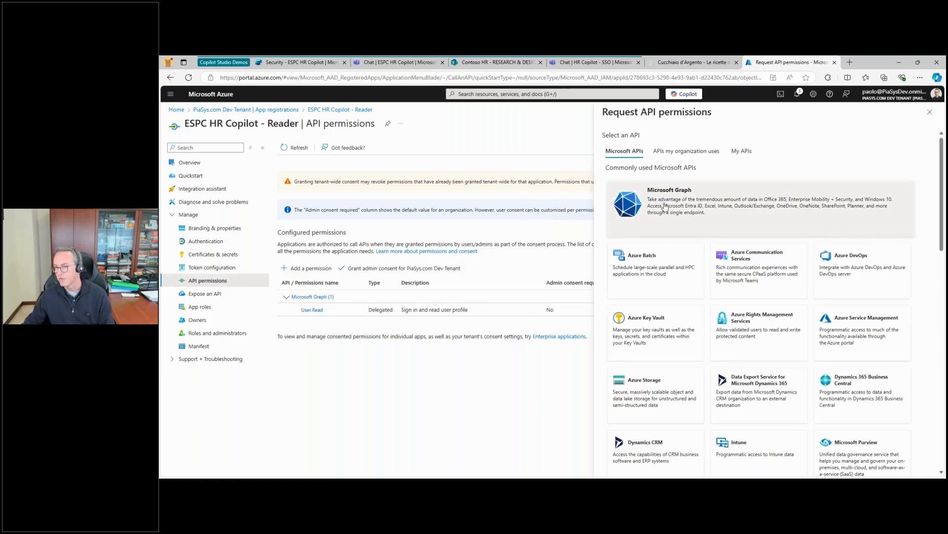
pyautogui.click(669, 201)
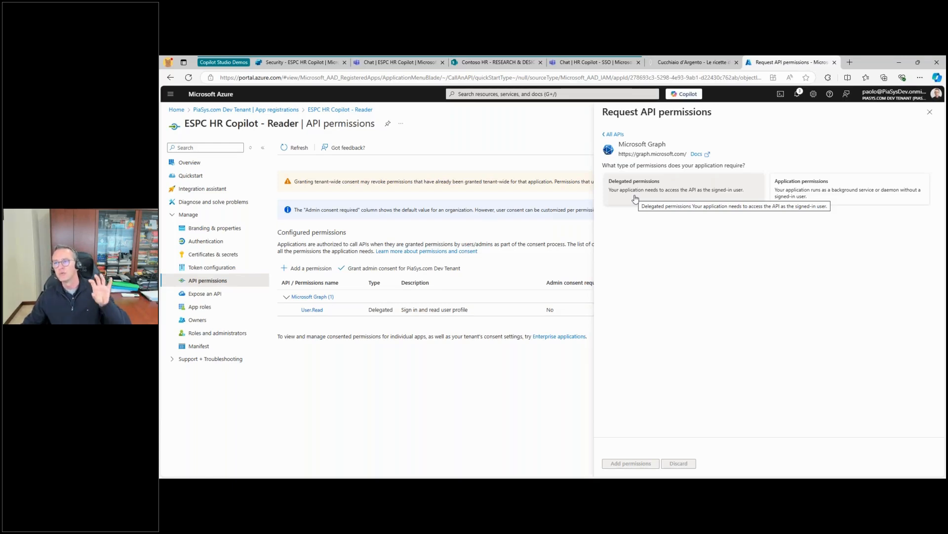
pyautogui.click(655, 188)
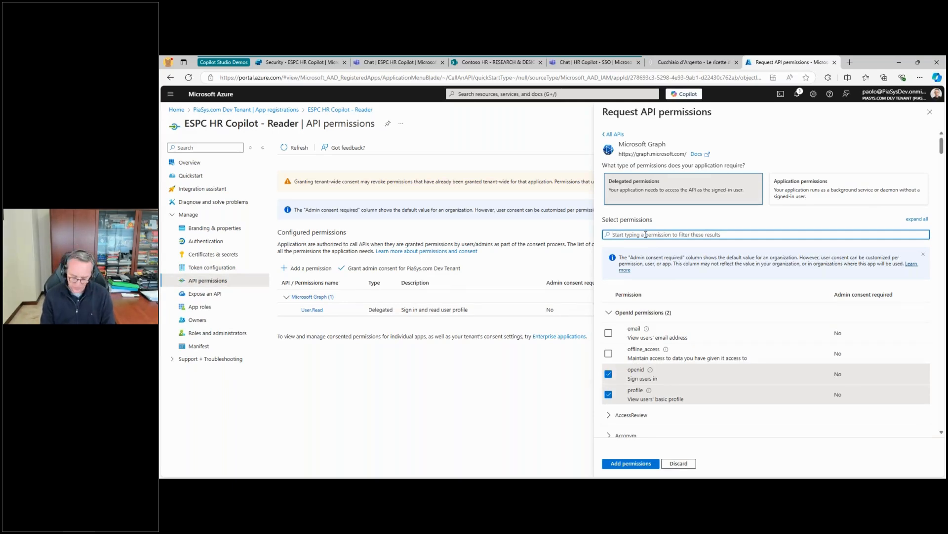
# - Add the Sites.Read.All and Files.Read.All delegated permissions to the app
pyautogui.write('Sites.Read')
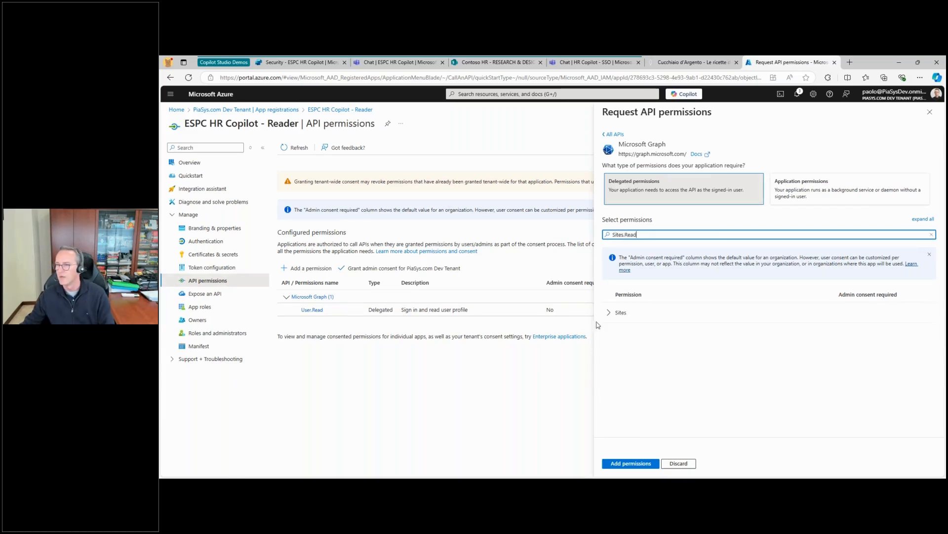
pyautogui.click(608, 312)
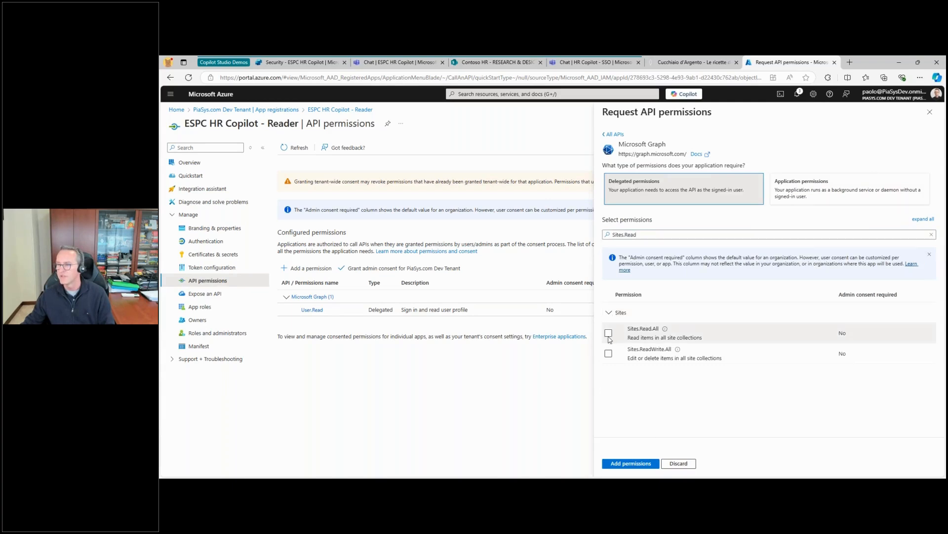
pyautogui.click(609, 332)
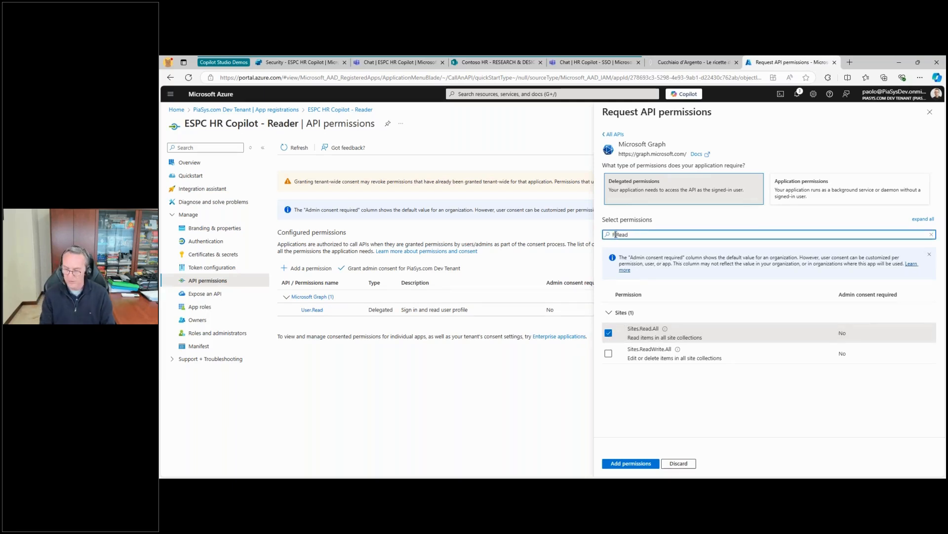
pyautogui.write('Files.Read')
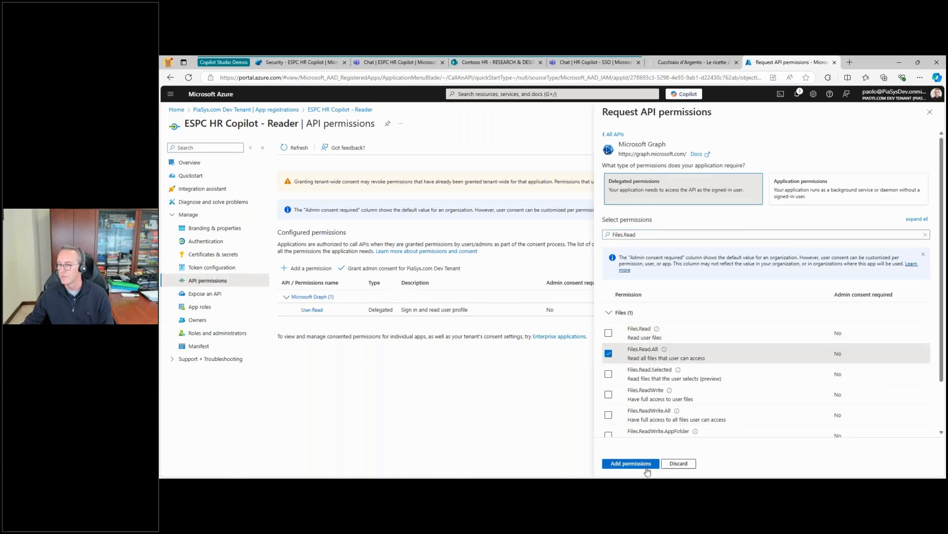
pyautogui.click(630, 462)
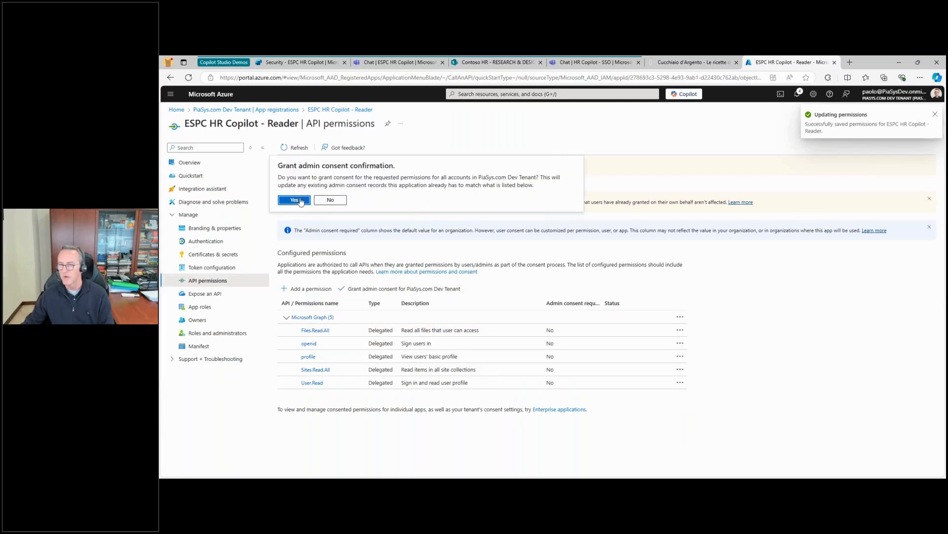
# - Grant admin consent for the Graph permissions and return to Copilot Studio authentication settings
pyautogui.click(294, 200)
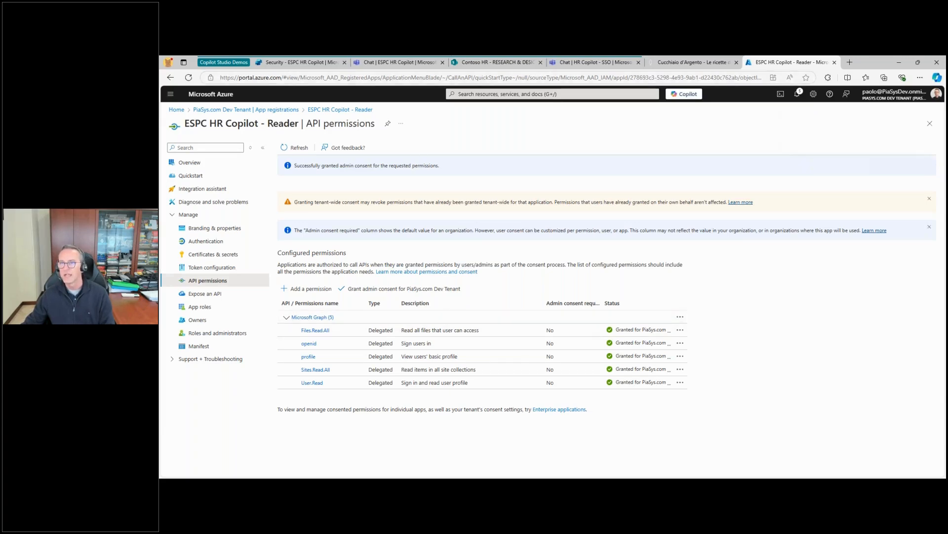
pyautogui.click(300, 61)
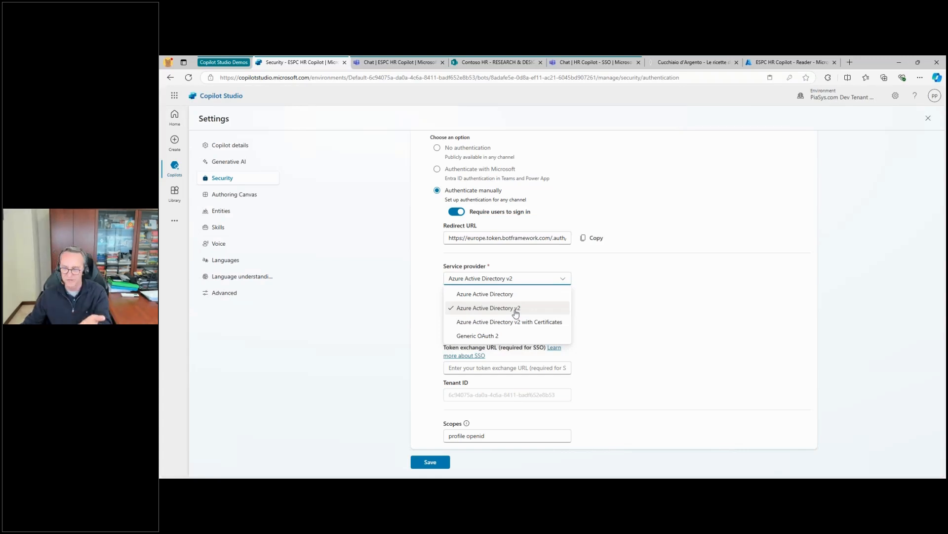
# - Select Azure Active Directory v2 and fill in the Reader app's client ID and client secret
pyautogui.click(488, 308)
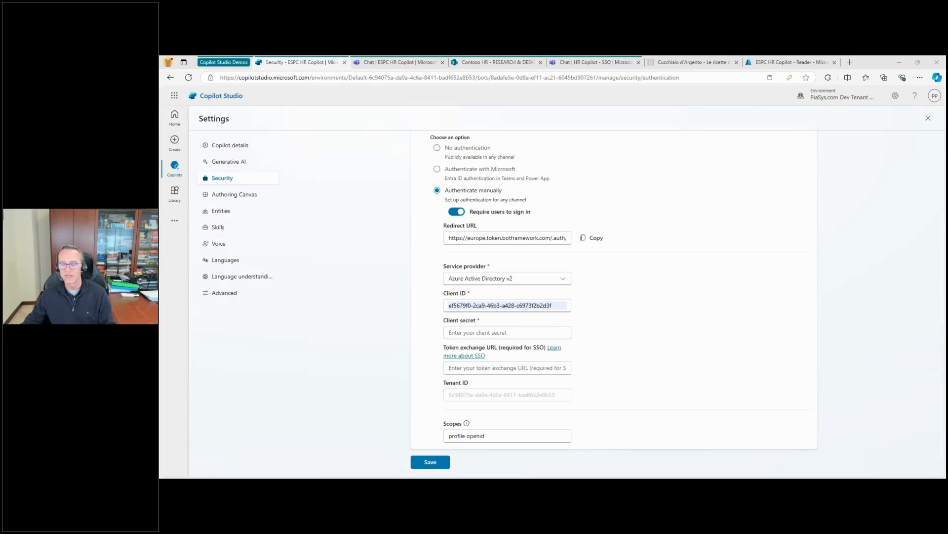
pyautogui.click(507, 305)
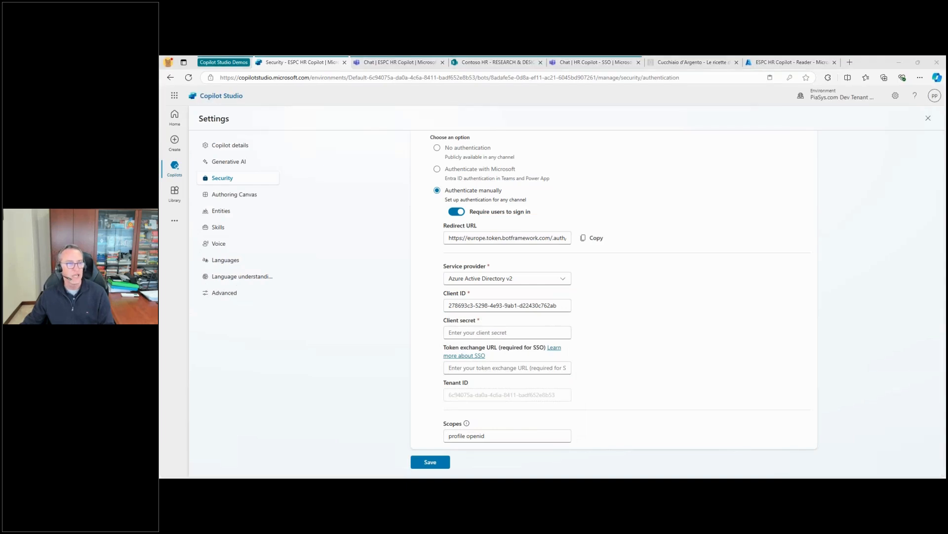
pyautogui.click(507, 332)
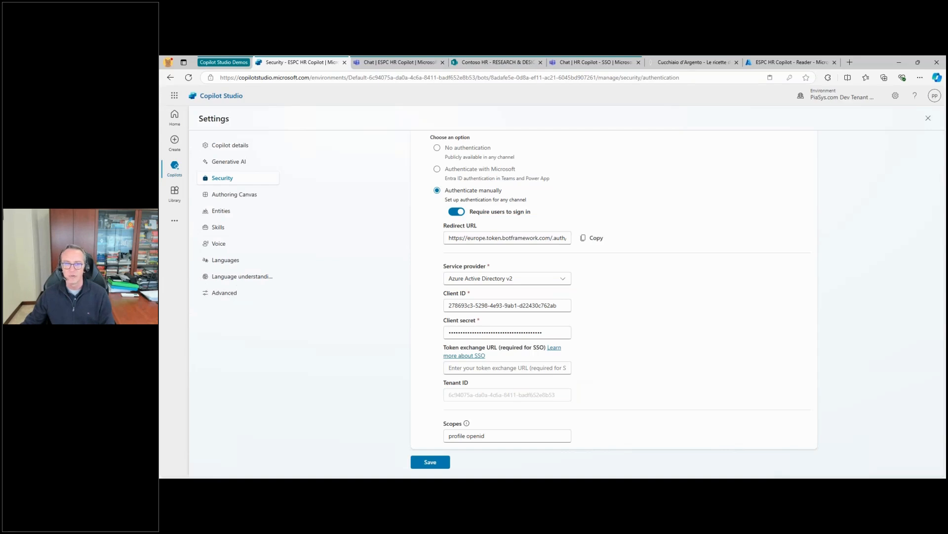
pyautogui.moveTo(496, 426)
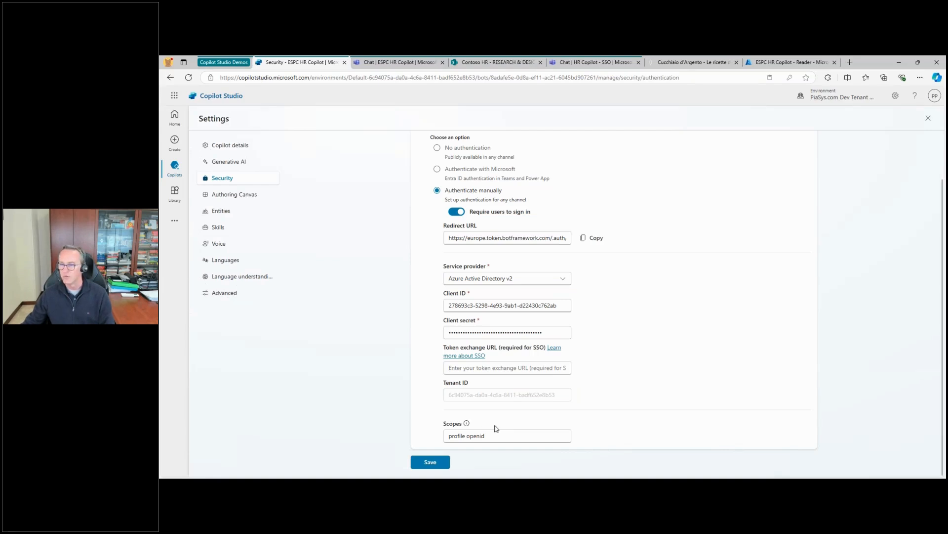
pyautogui.click(505, 436)
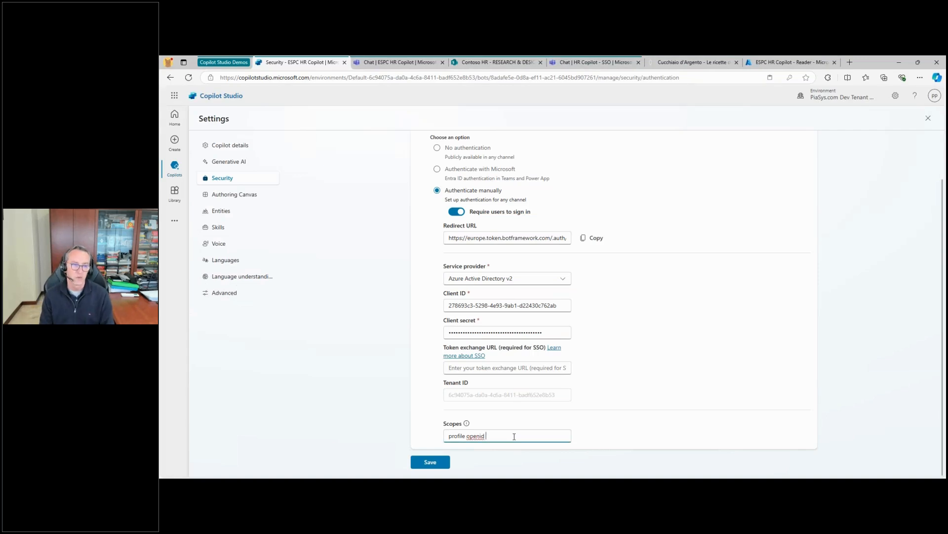
# - Append Sites.Read.All Files.Read.All to the Scopes field and save, confirming the new configuration
pyautogui.write('Sites.Read.All F')
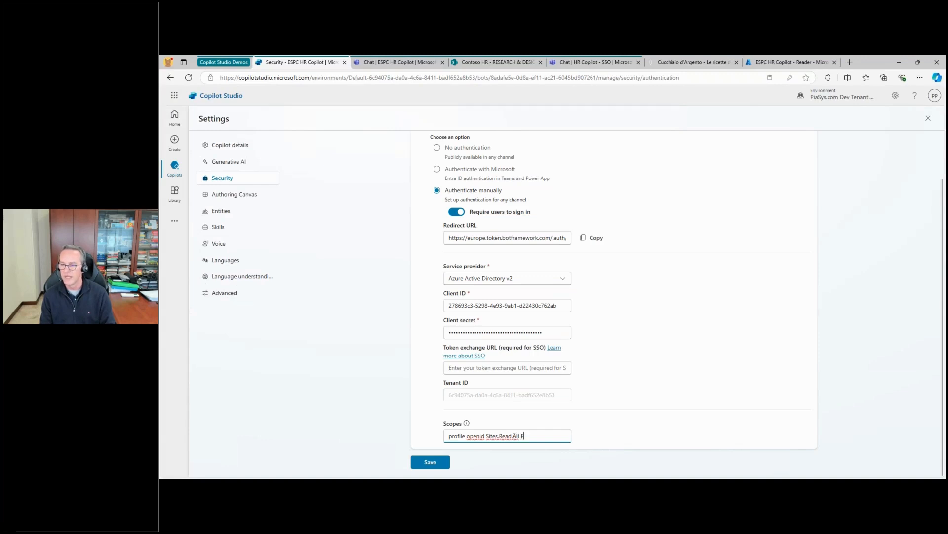
pyautogui.write('iles.Read.All')
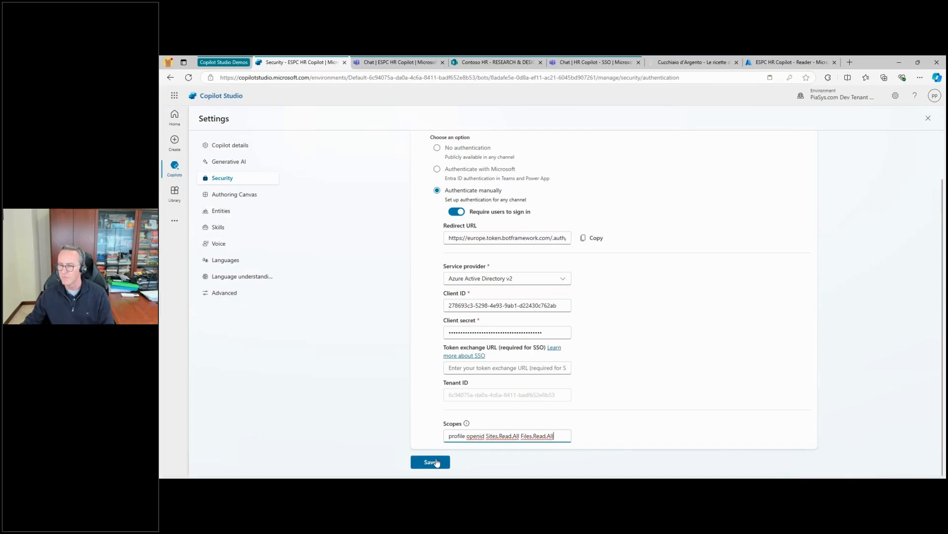
pyautogui.click(431, 461)
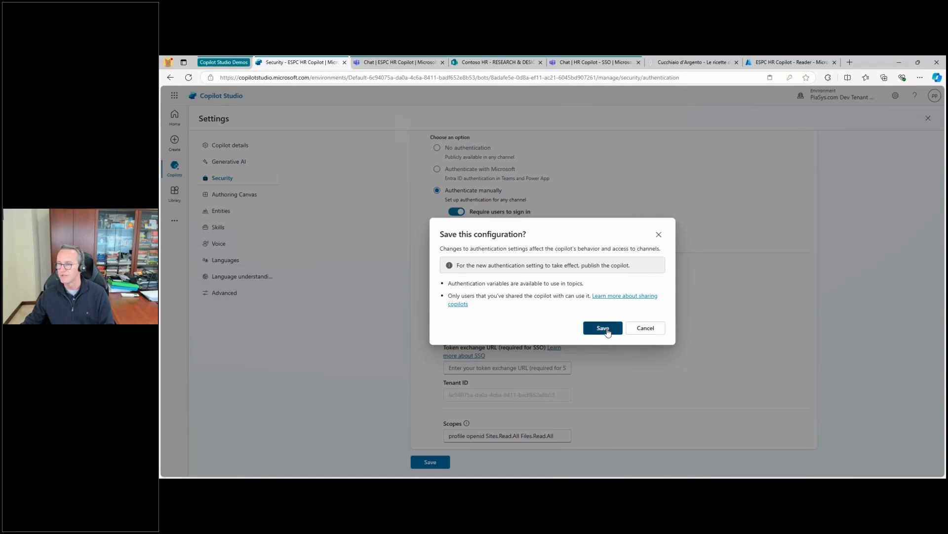
pyautogui.click(603, 327)
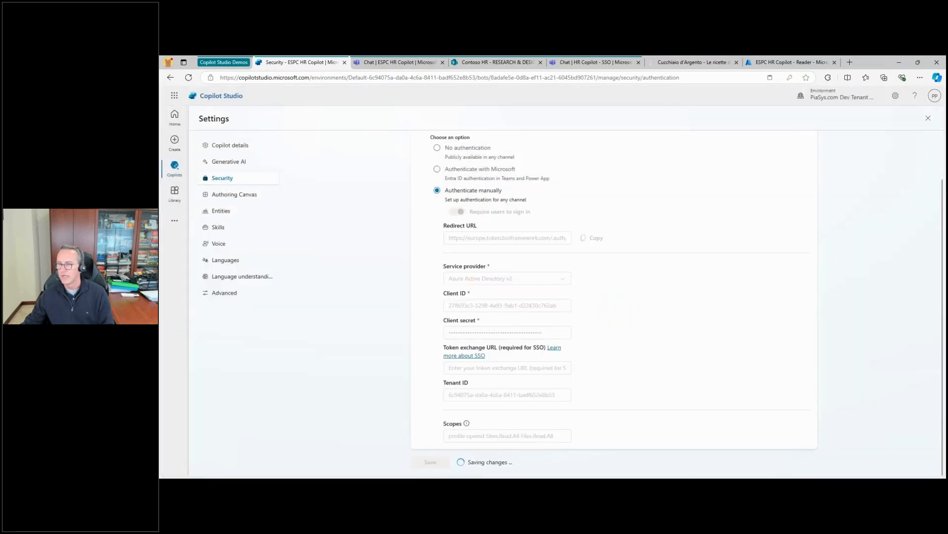
pyautogui.click(457, 211)
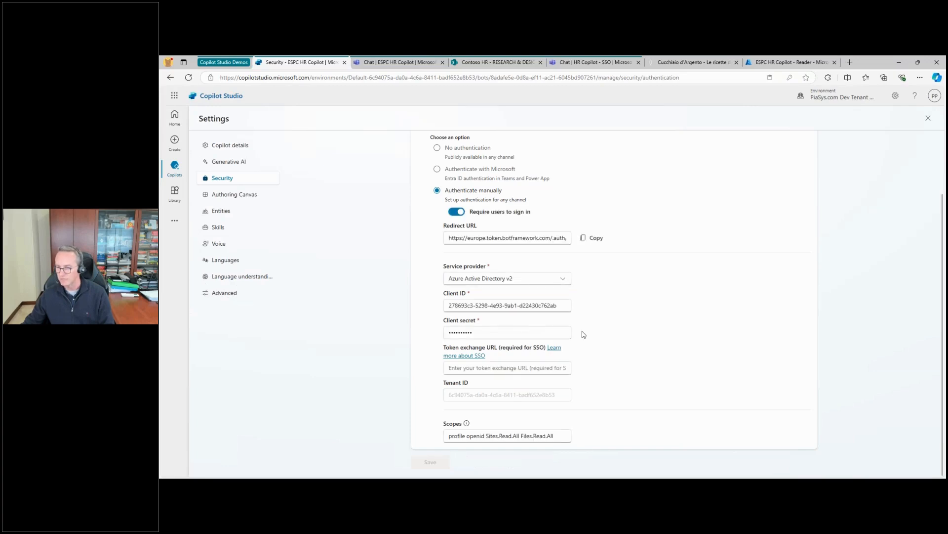
pyautogui.click(431, 461)
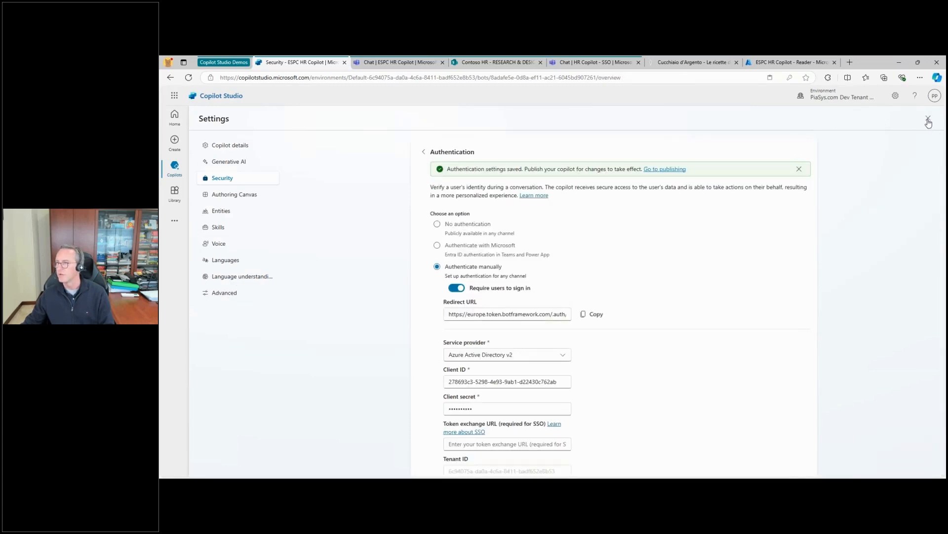
# - Publish the ESPC HR Copilot from Overview and dismiss the progress window and success banner
pyautogui.click(915, 118)
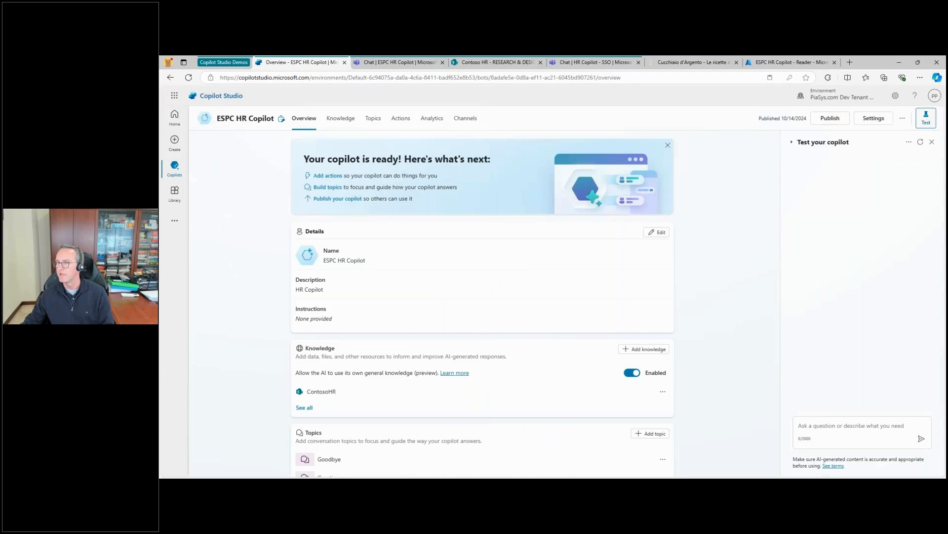
pyautogui.click(830, 117)
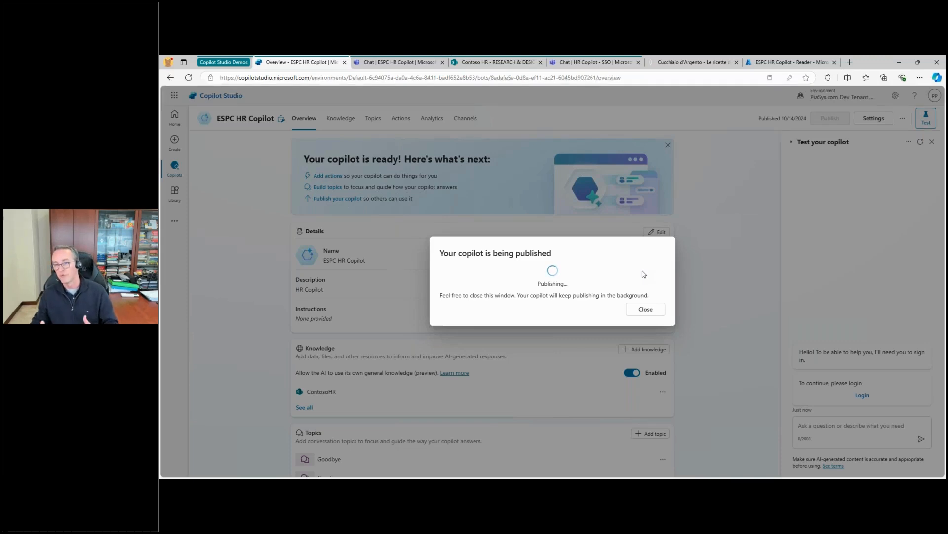
pyautogui.click(645, 308)
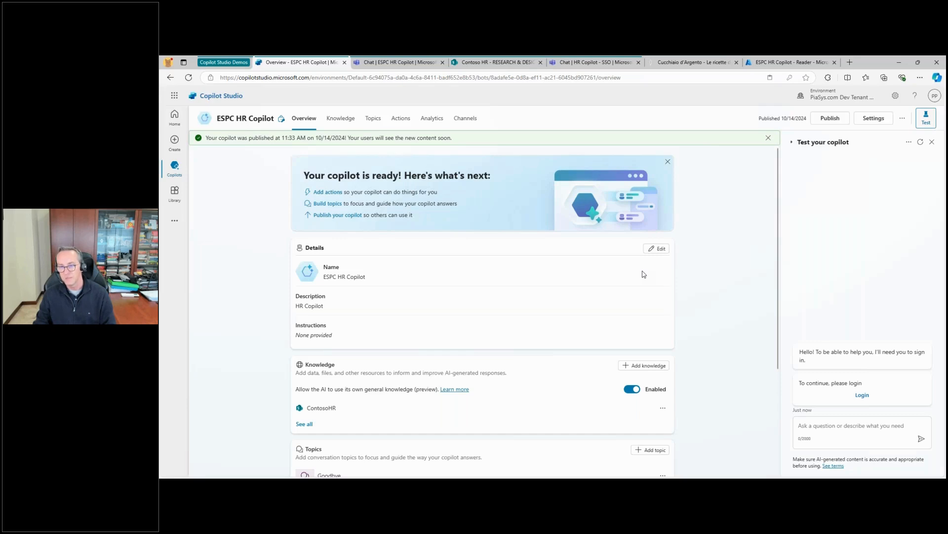
pyautogui.click(768, 138)
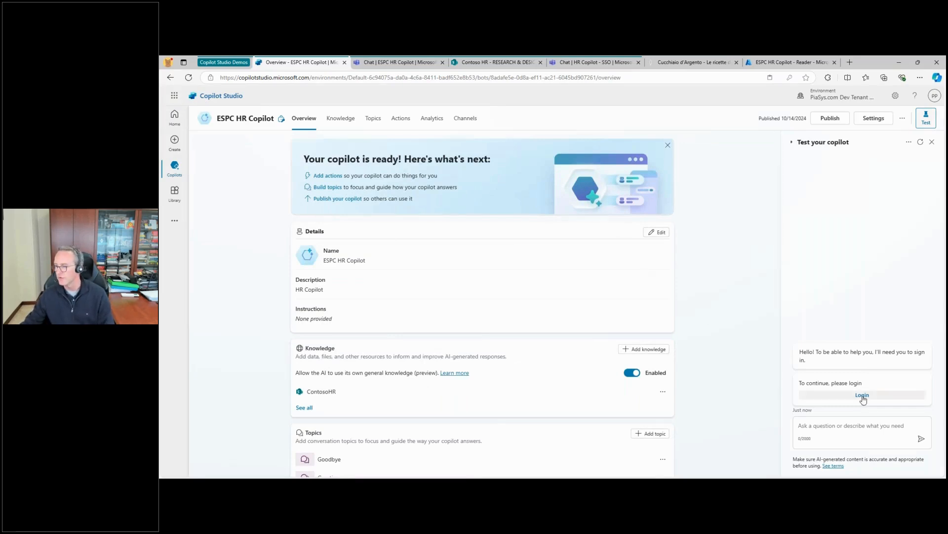
pyautogui.click(862, 396)
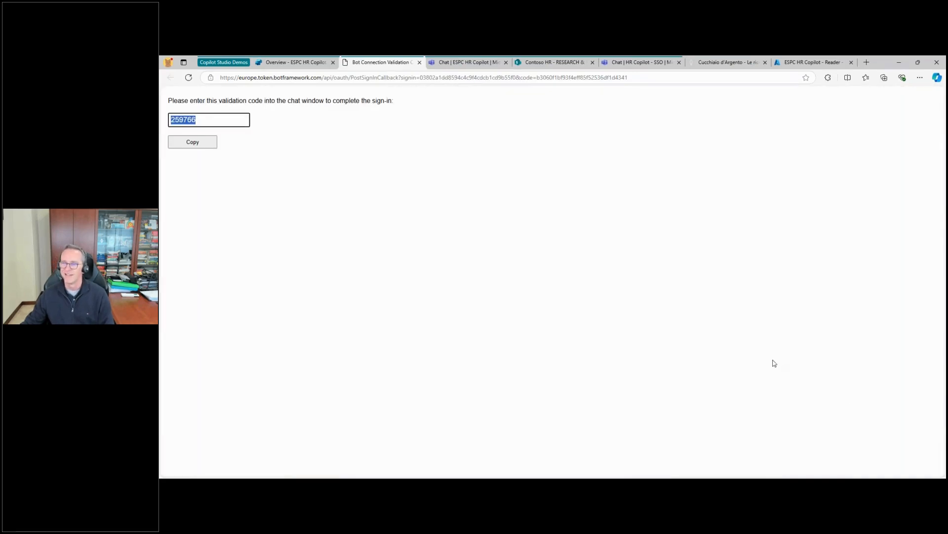
pyautogui.moveTo(717, 340)
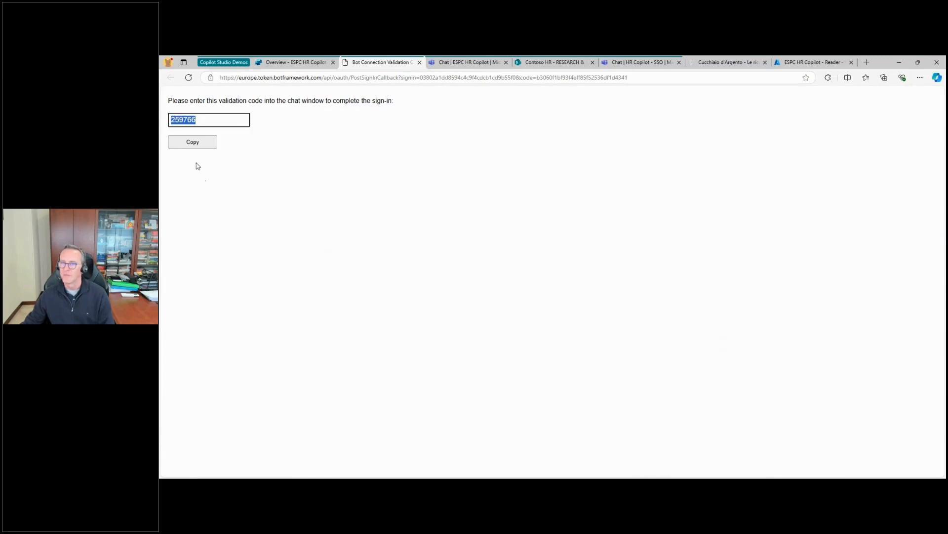
pyautogui.click(191, 142)
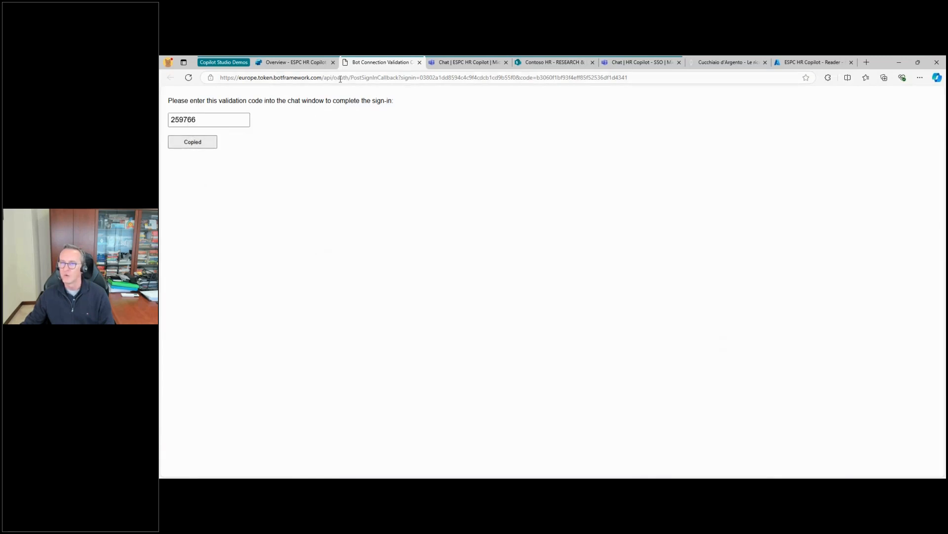
pyautogui.moveTo(305, 63)
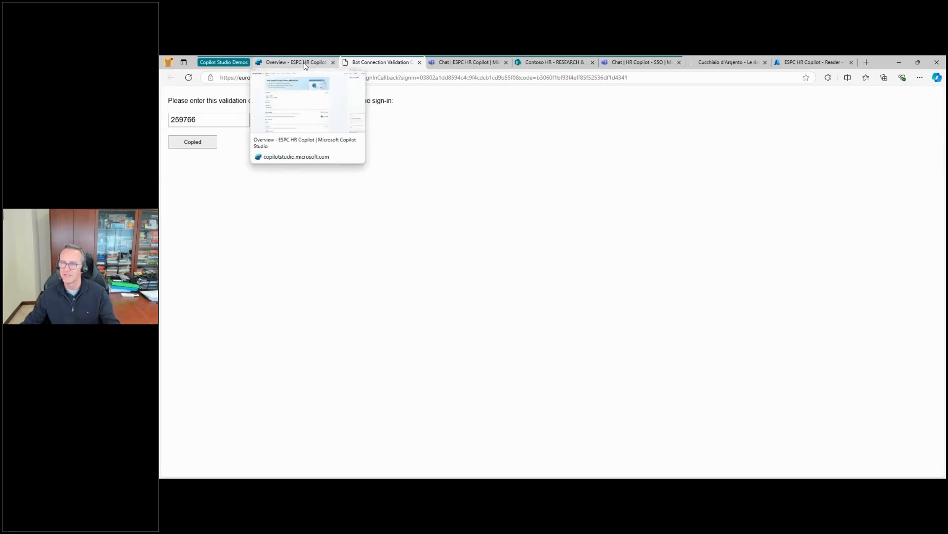
pyautogui.click(302, 62)
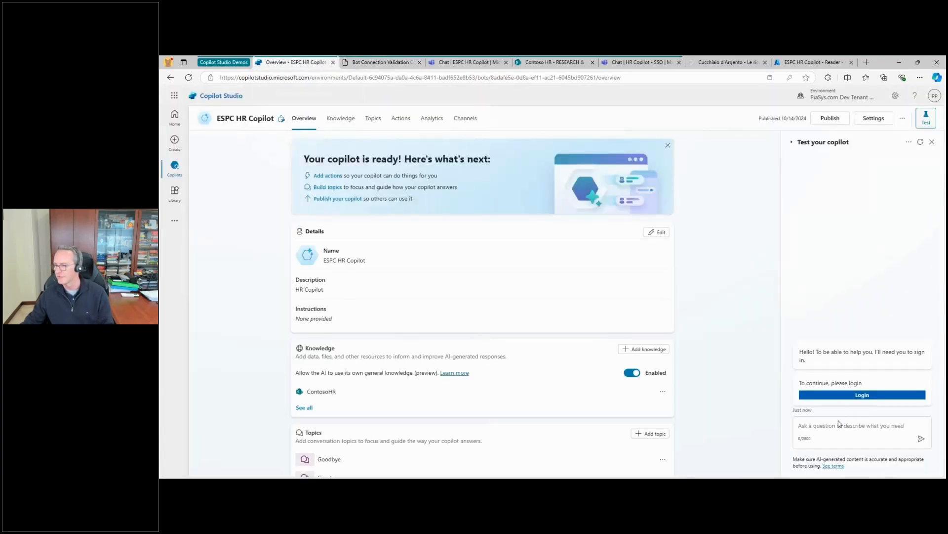
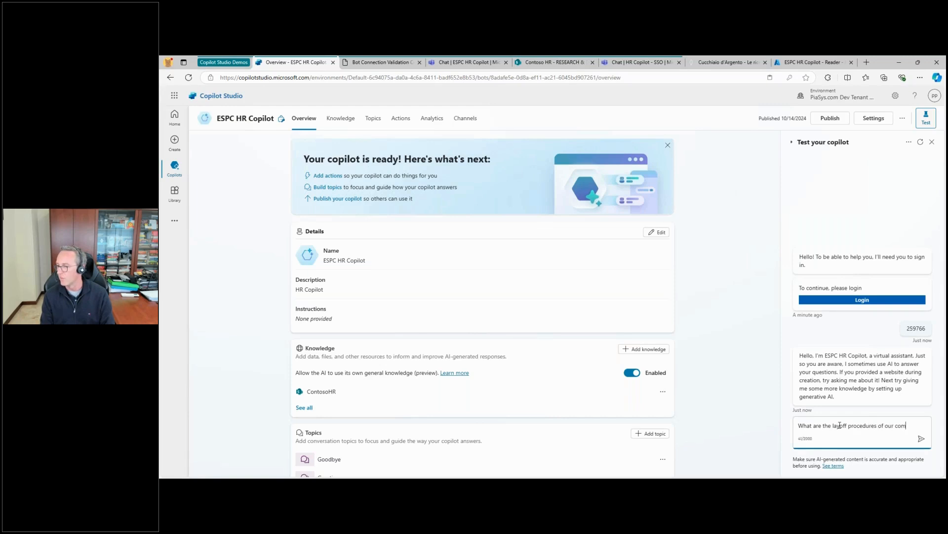
pyautogui.click(922, 439)
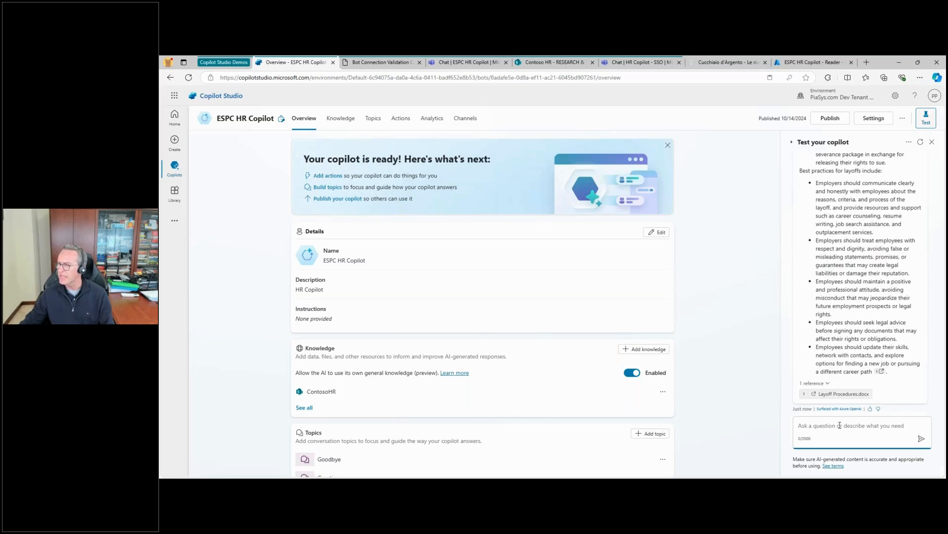
pyautogui.moveTo(845, 392)
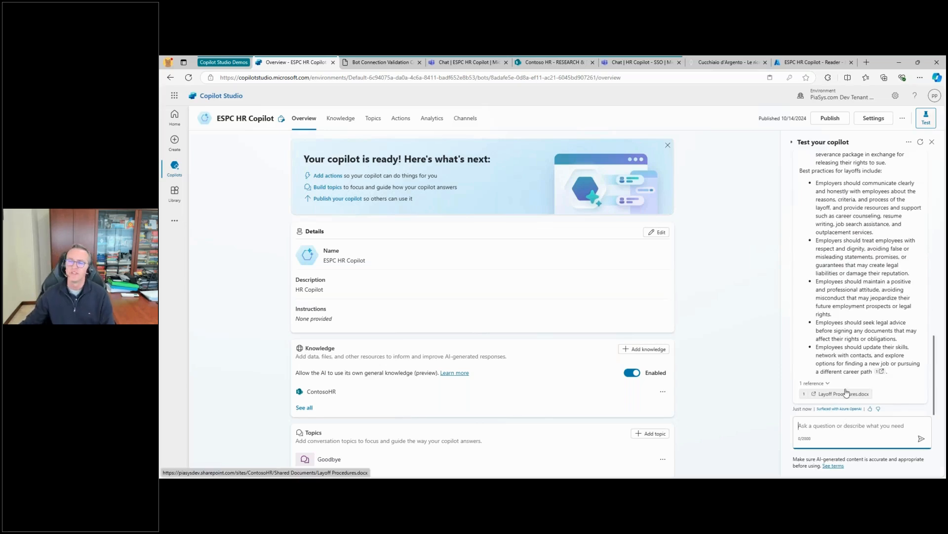